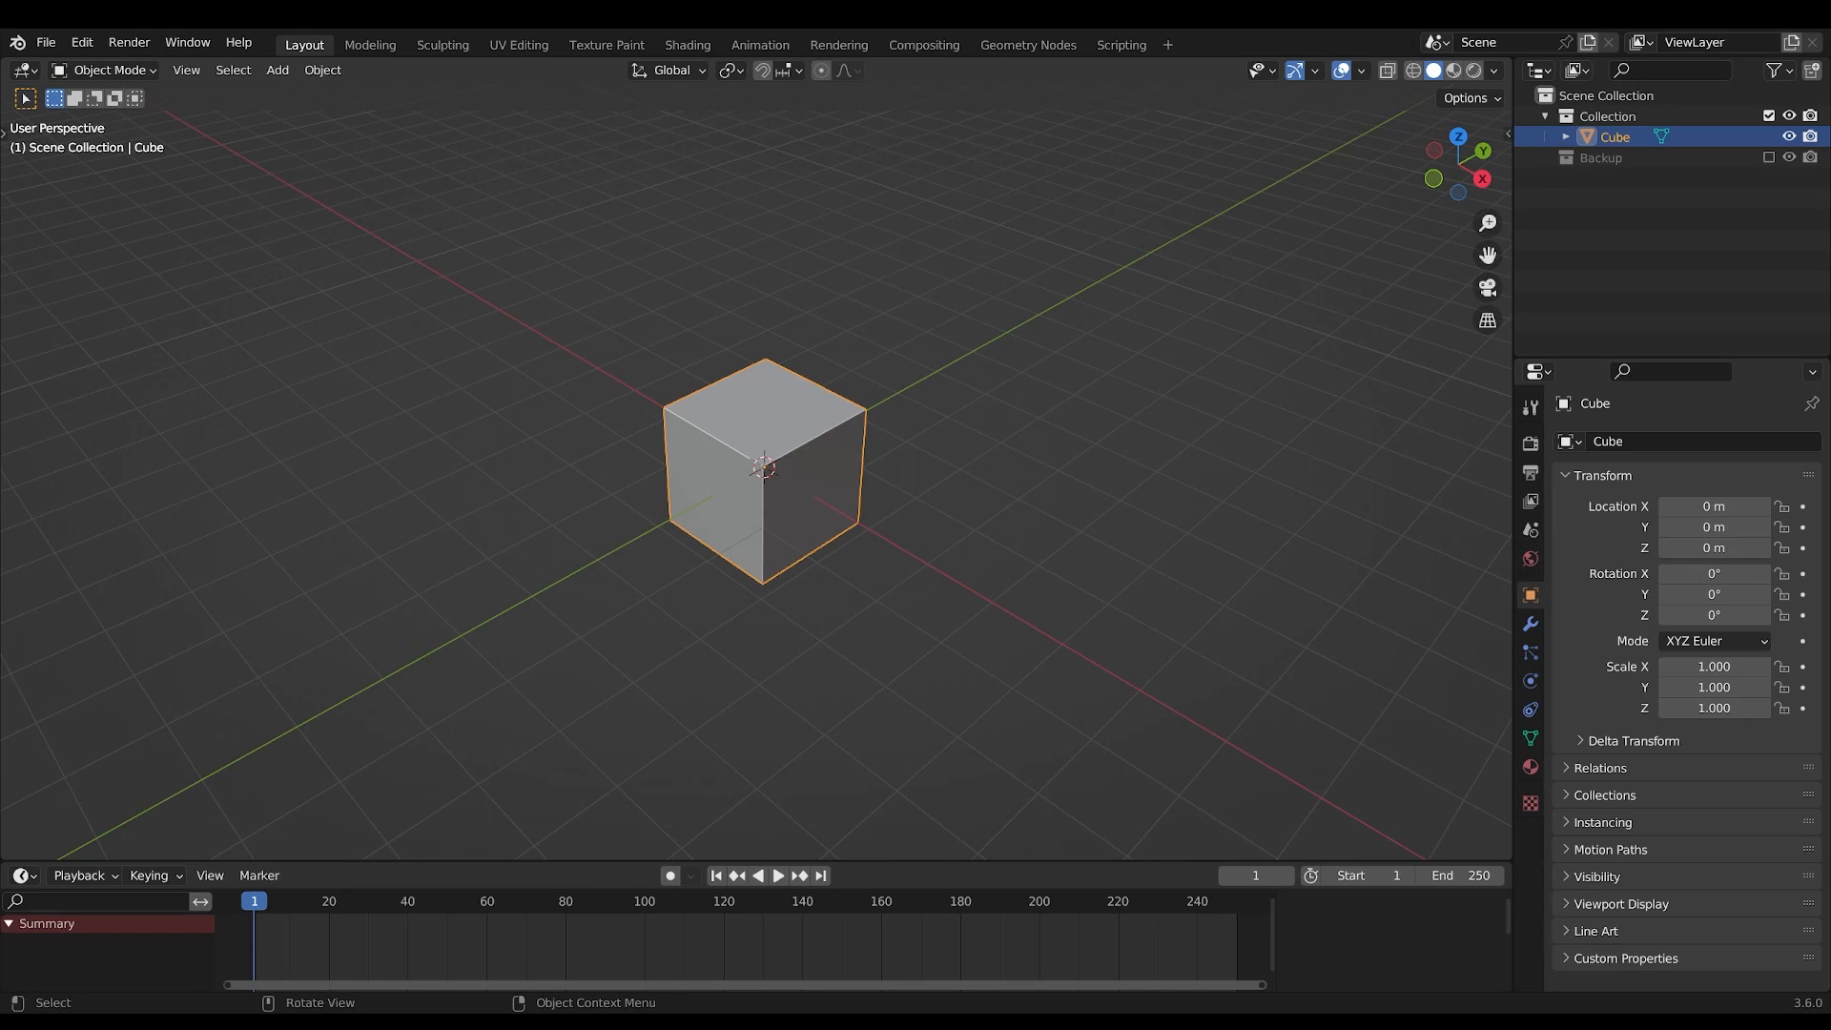
Open the Add menu to start building the metaball cloud
left_click(277, 68)
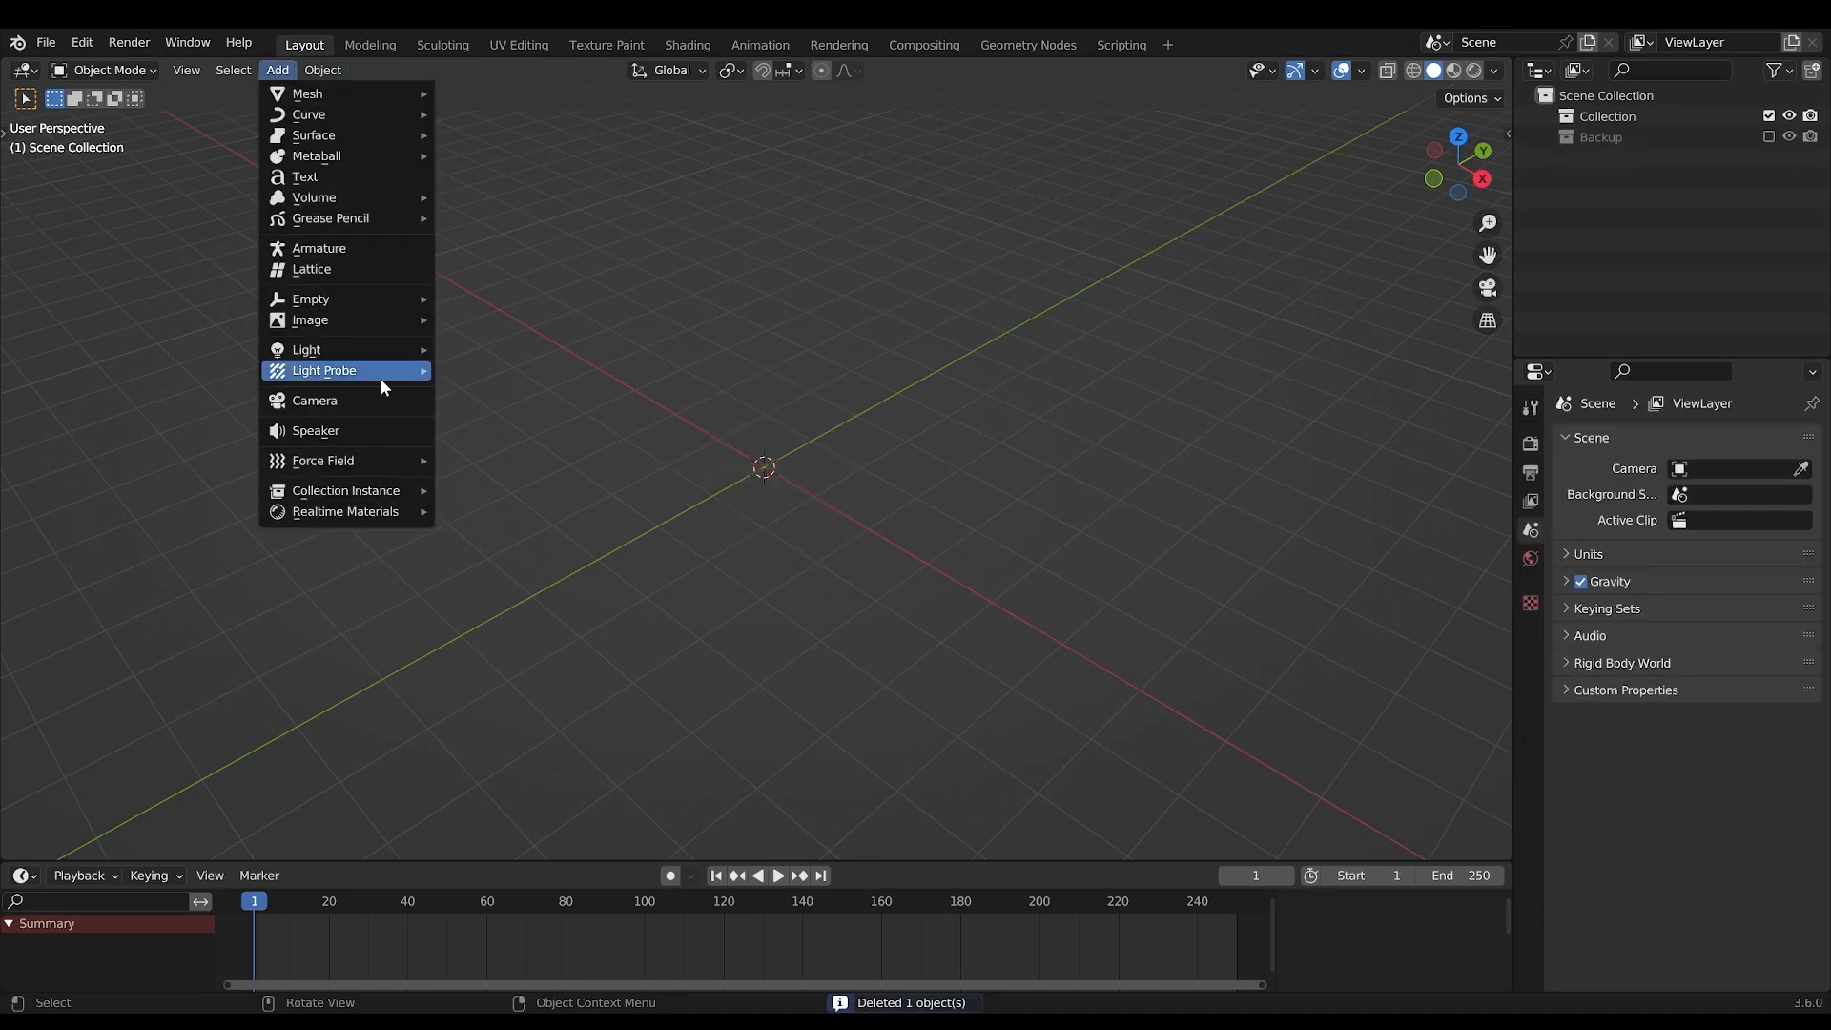
mouse_move(317, 155)
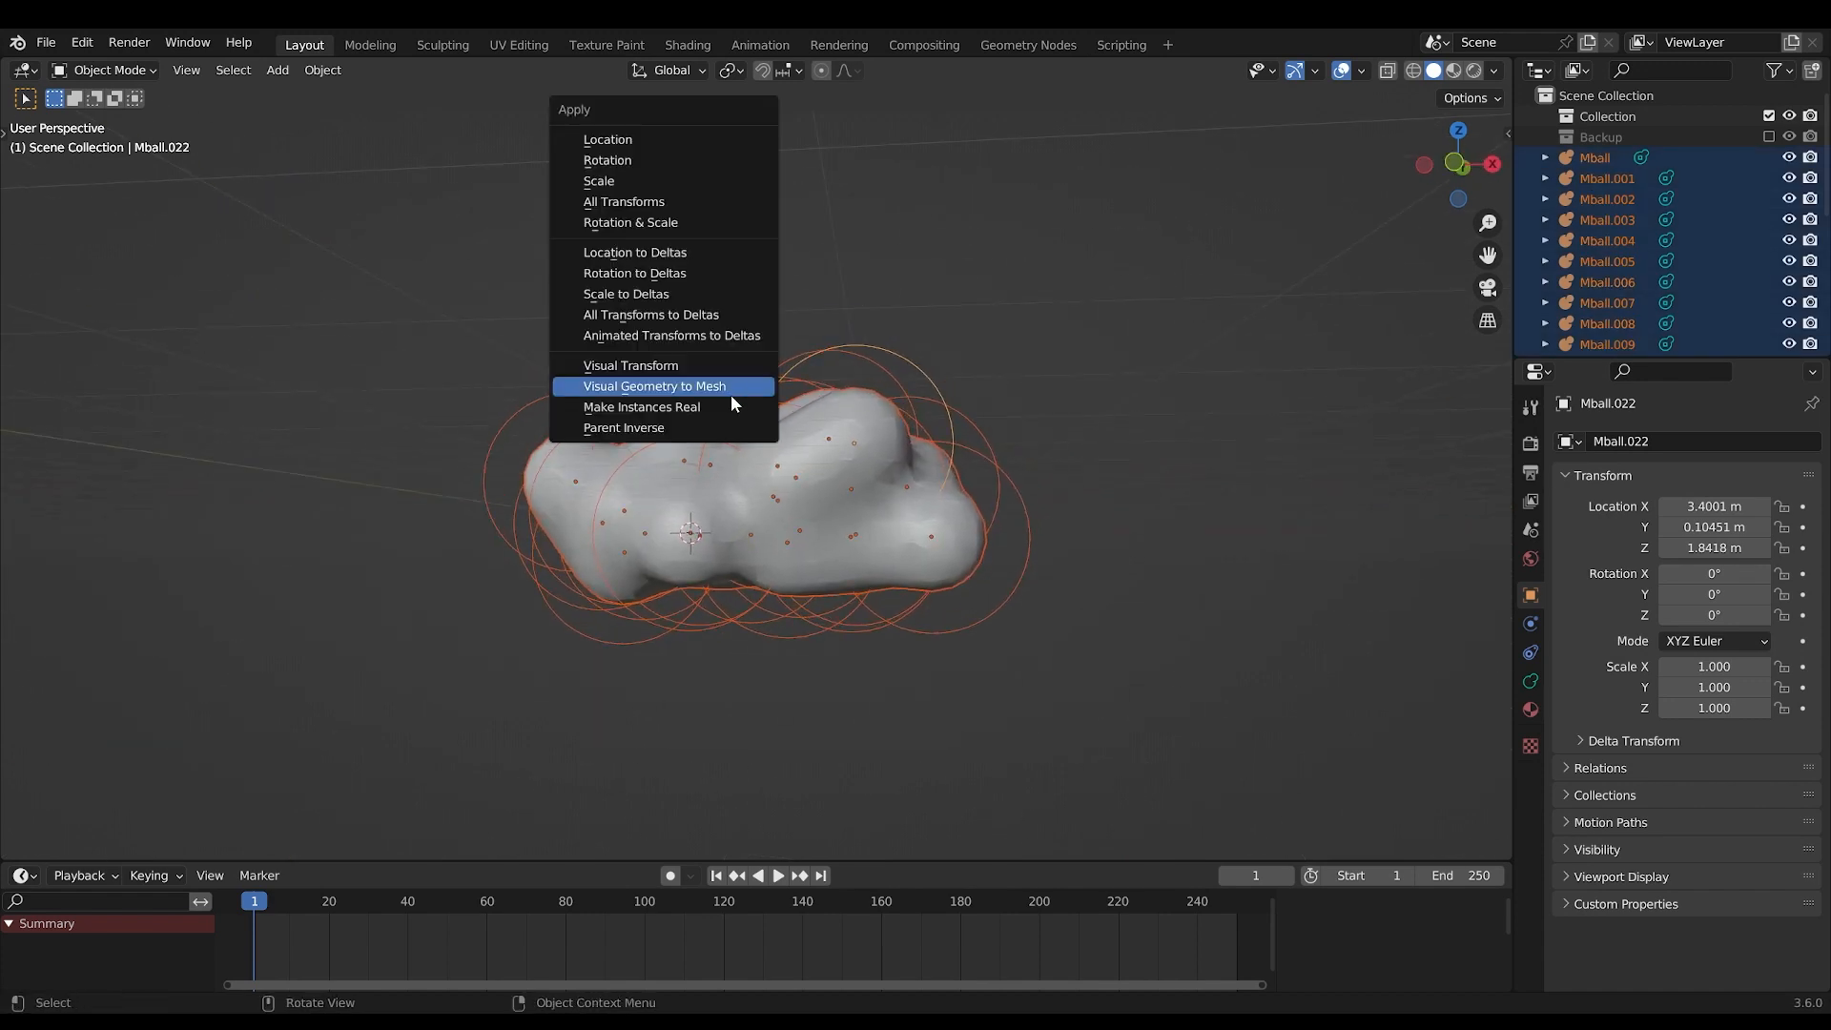
mouse_move(717, 391)
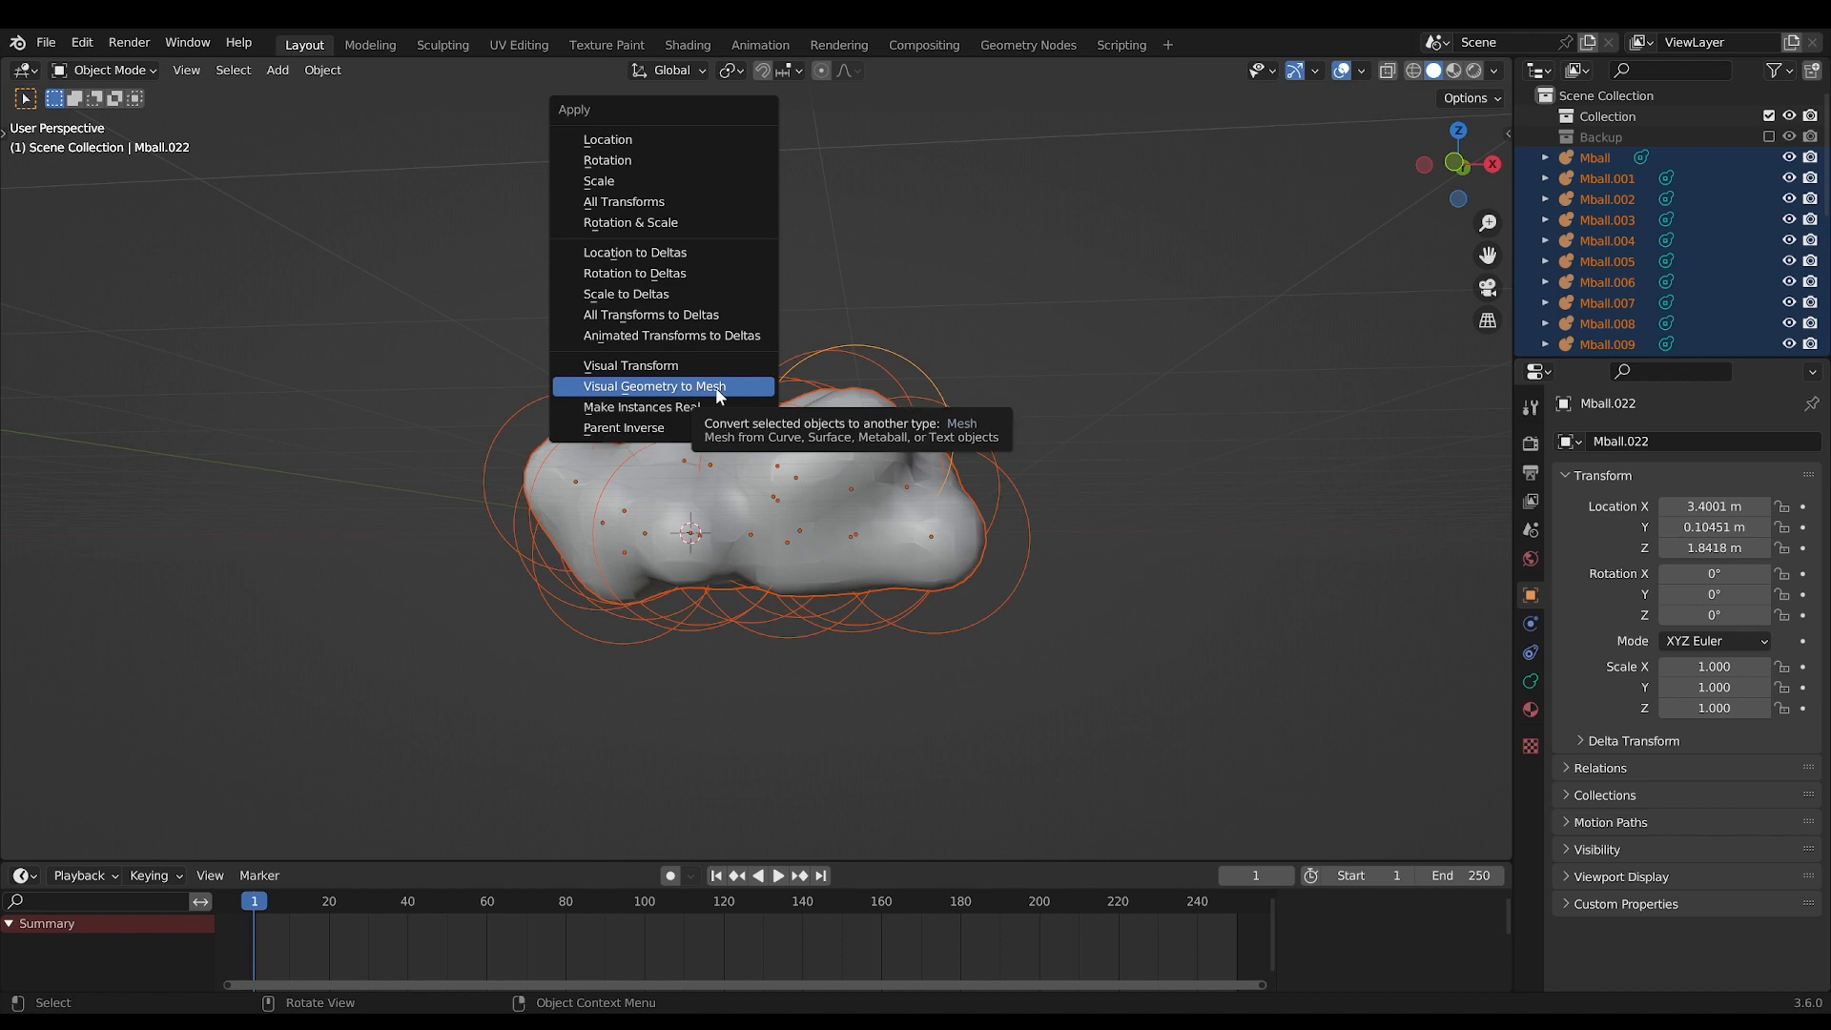
Convert the metaballs to one mesh via Visual Geometry to Mesh, then add an empty Volume
left_click(654, 385)
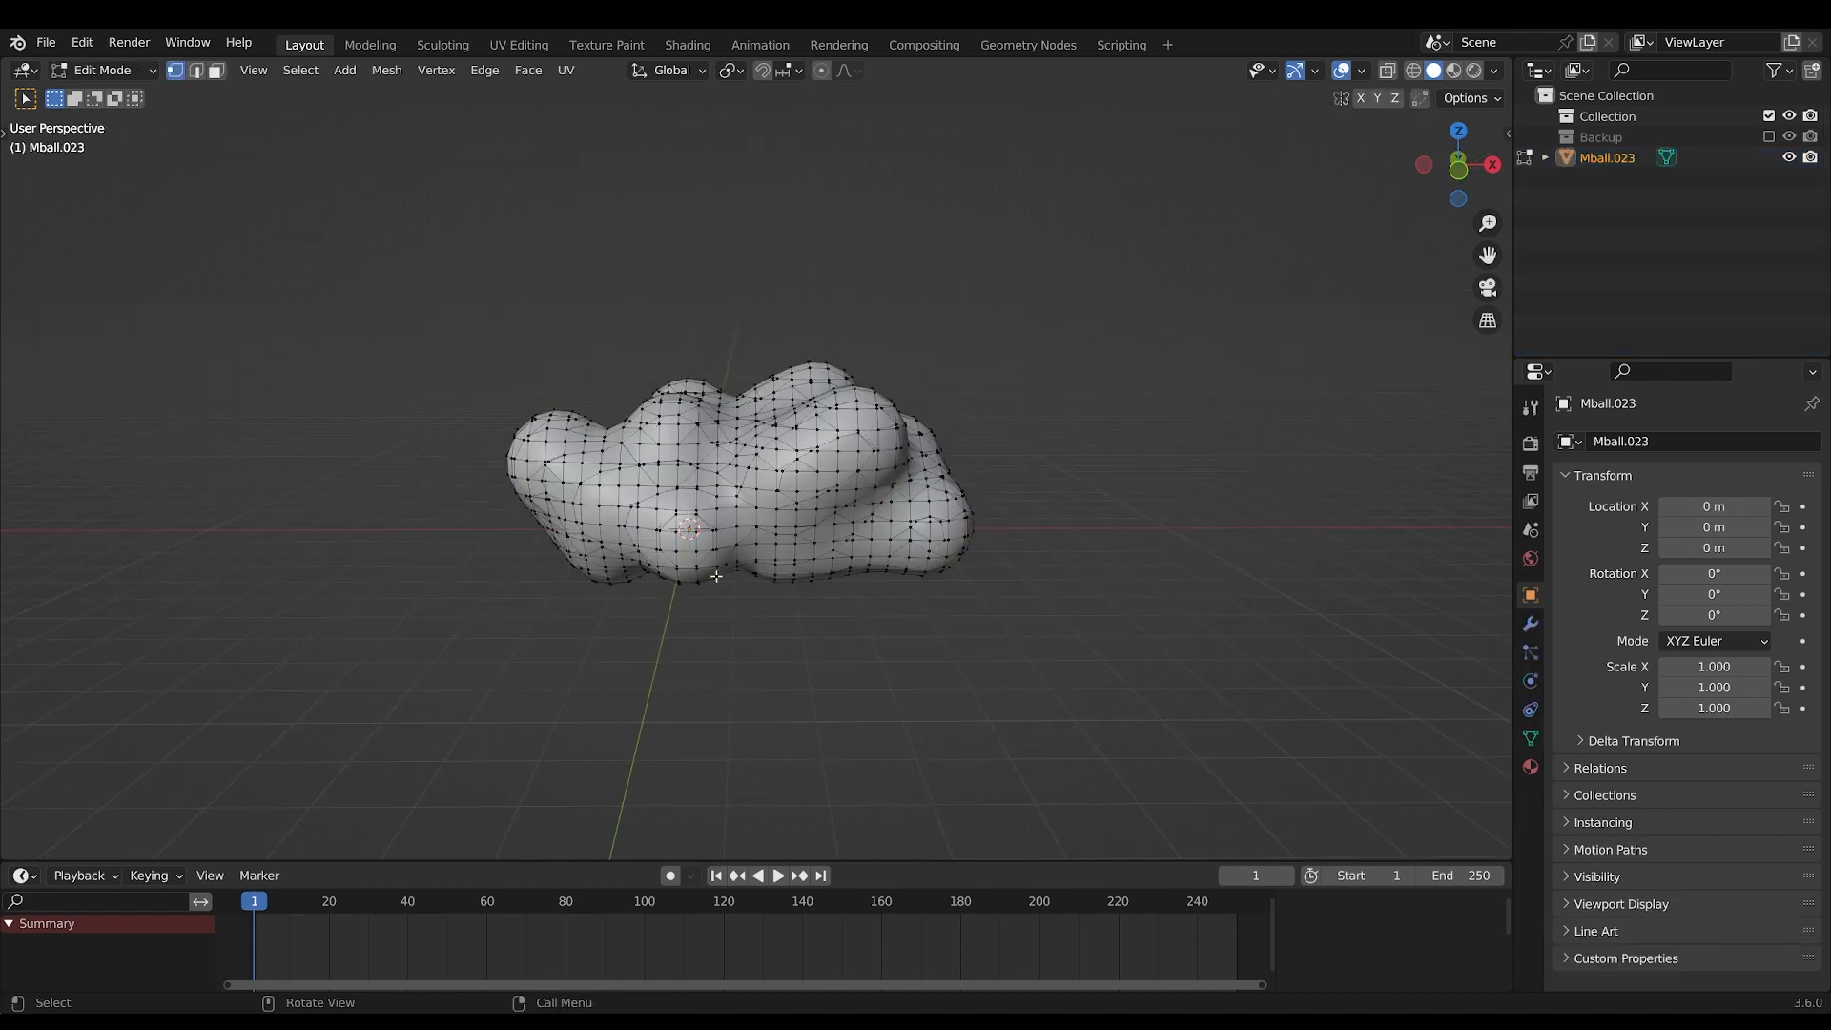
left_click(103, 68)
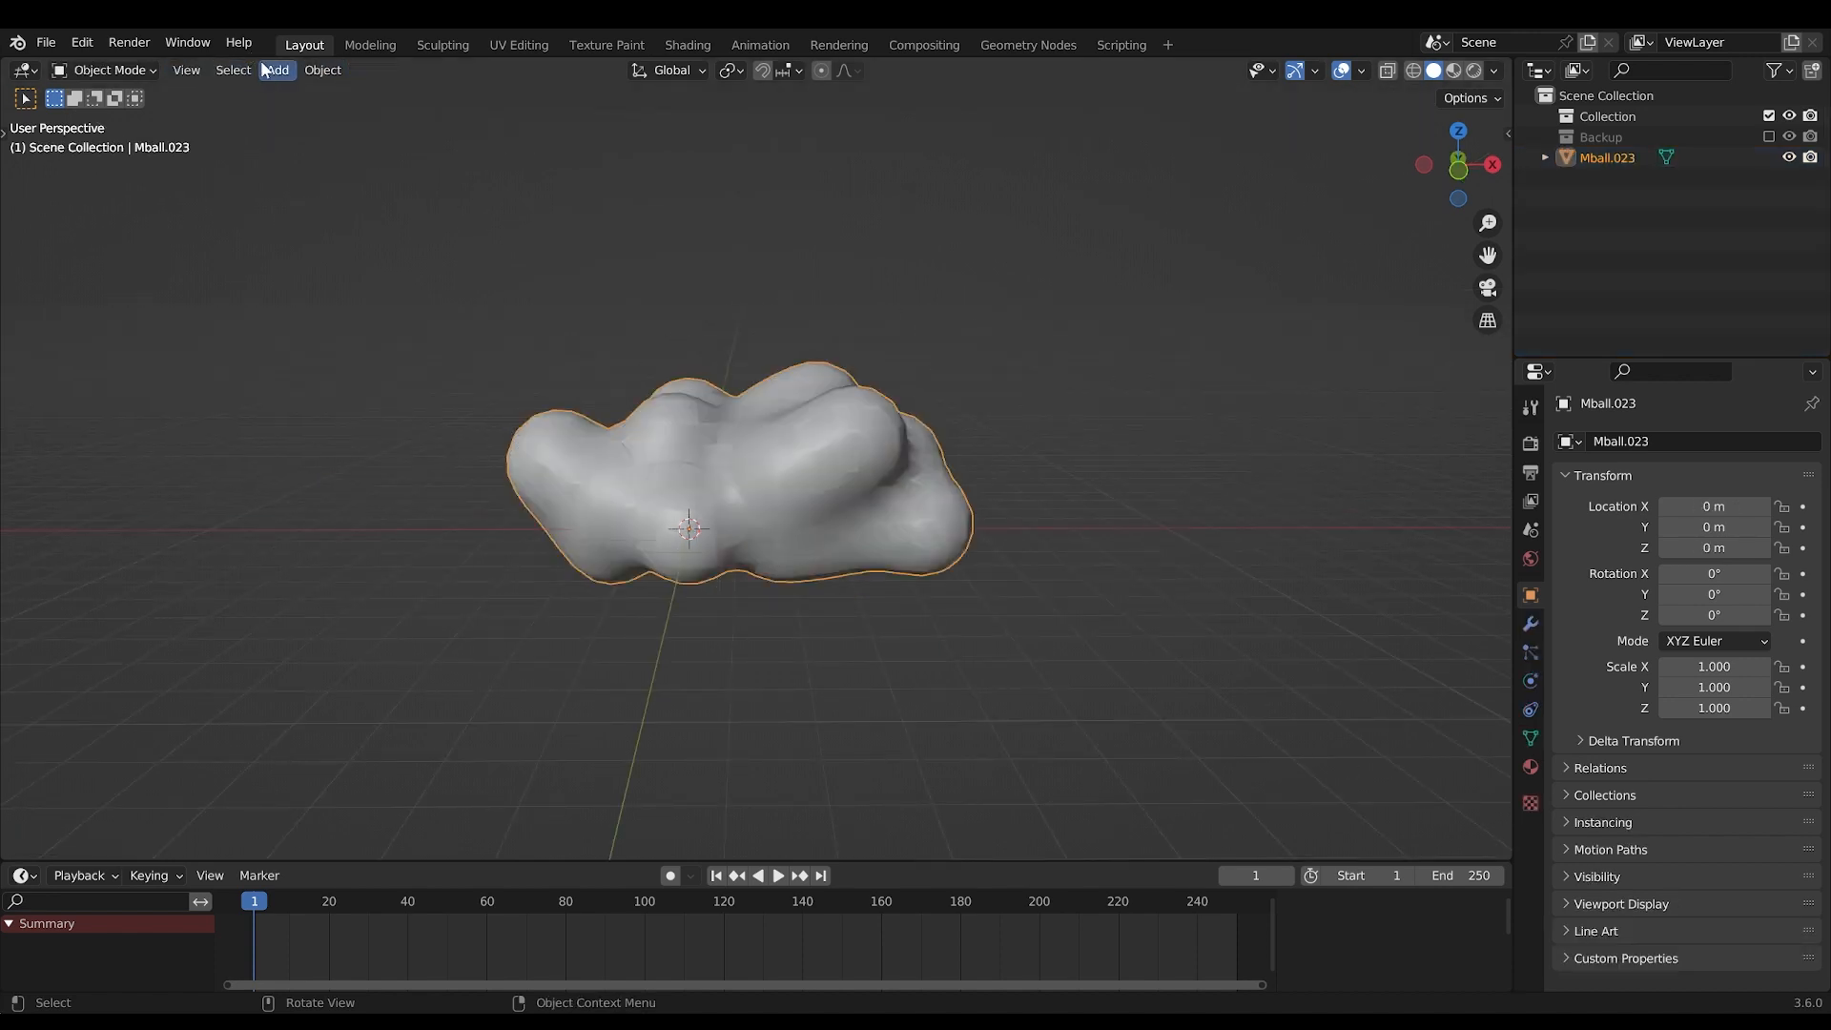
left_click(276, 70)
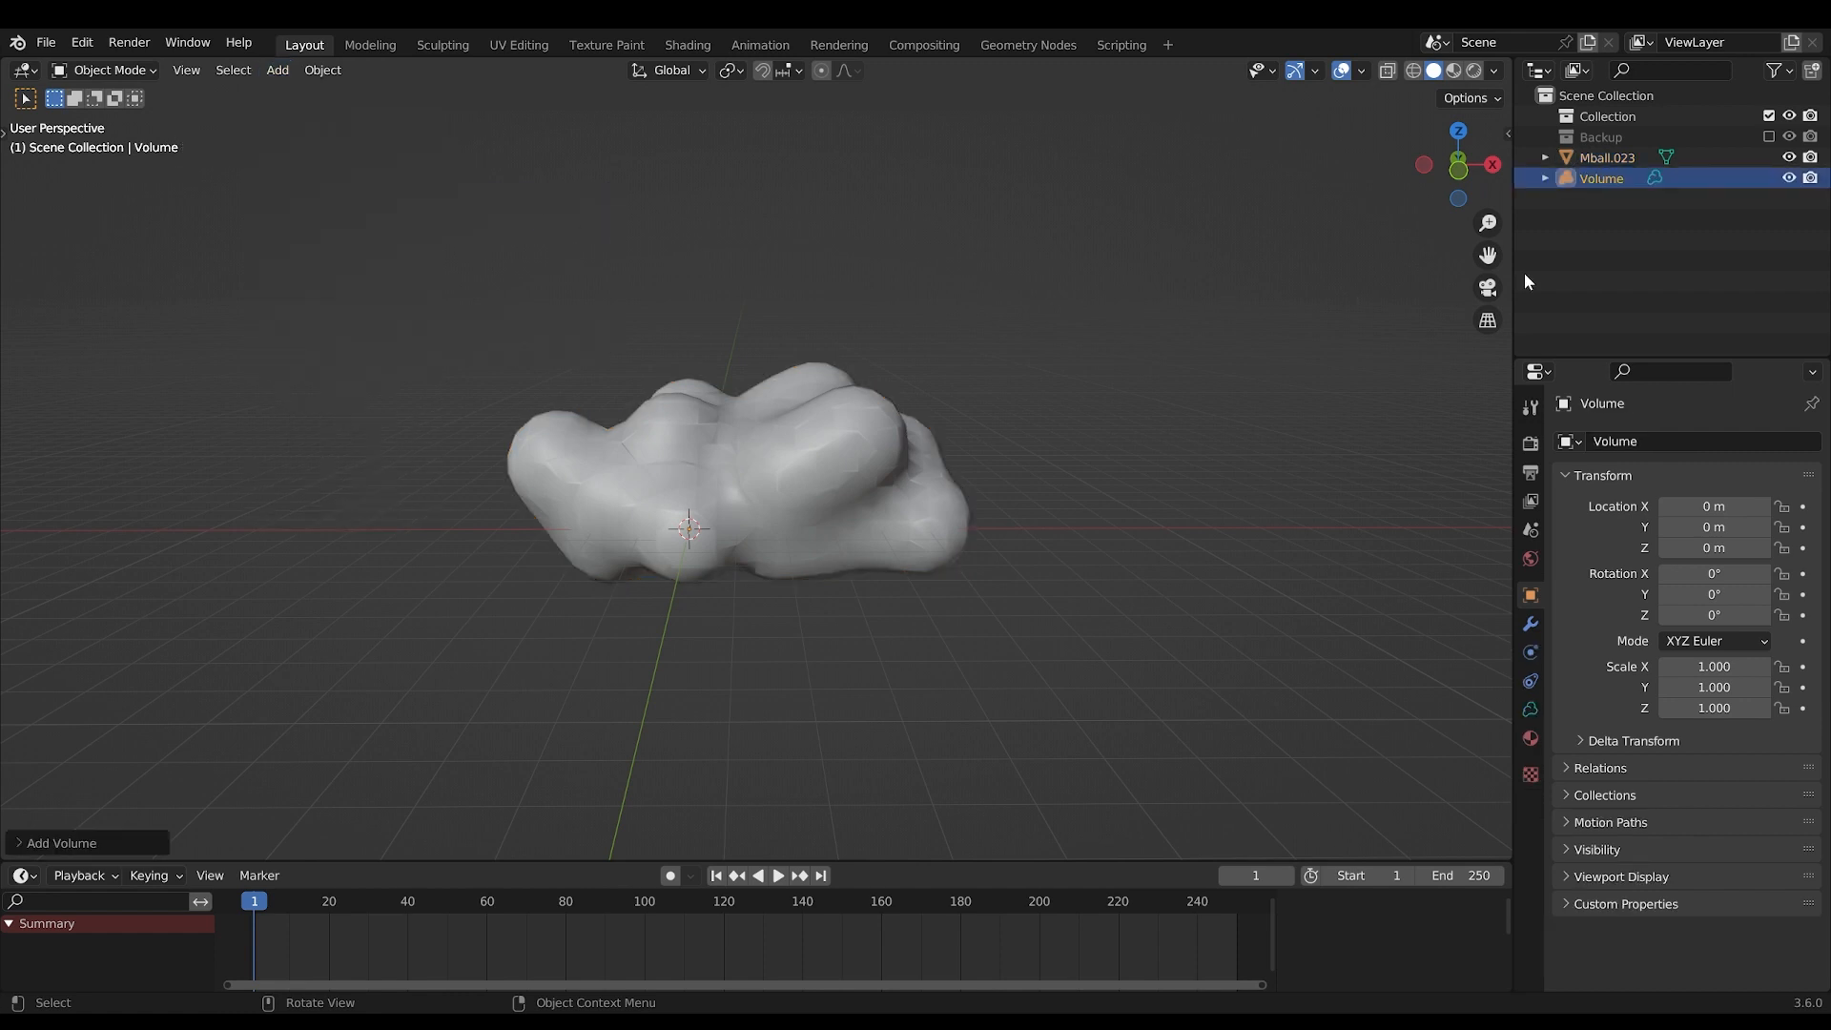
Add a Mesh to Volume modifier with Mball.023 as its source object
left_click(1530, 624)
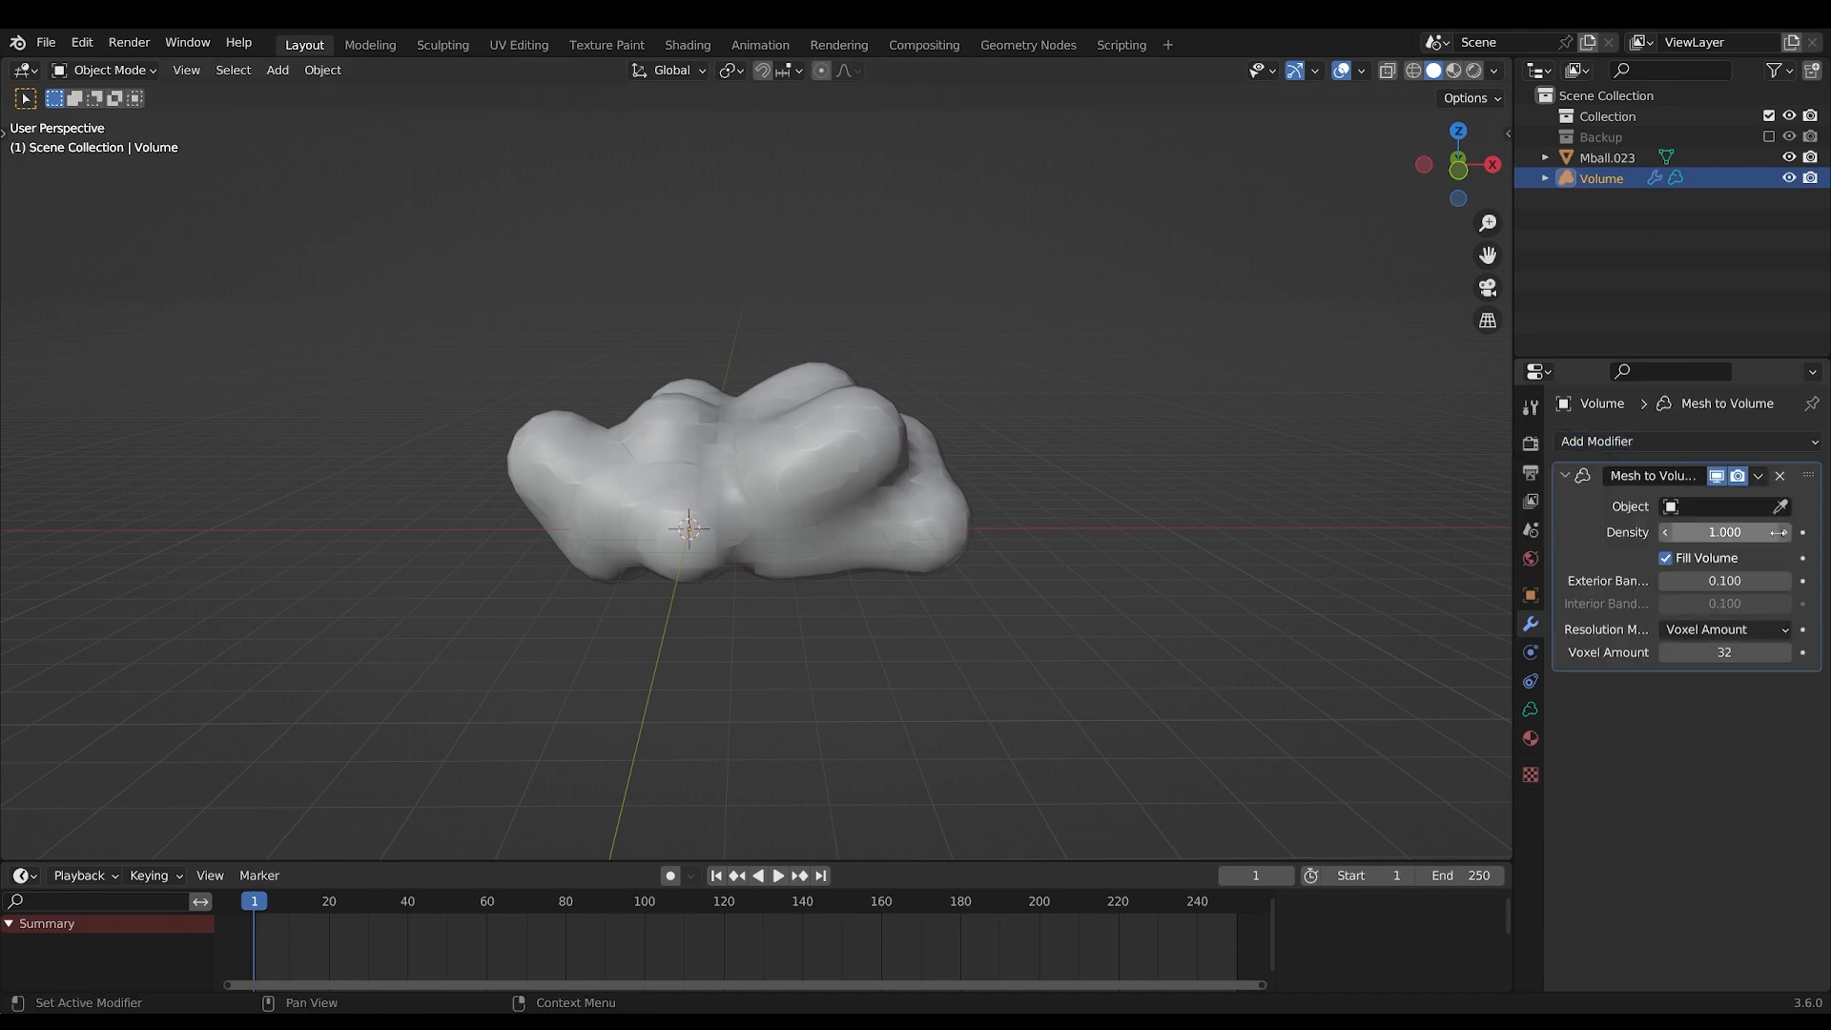
left_click(1717, 505)
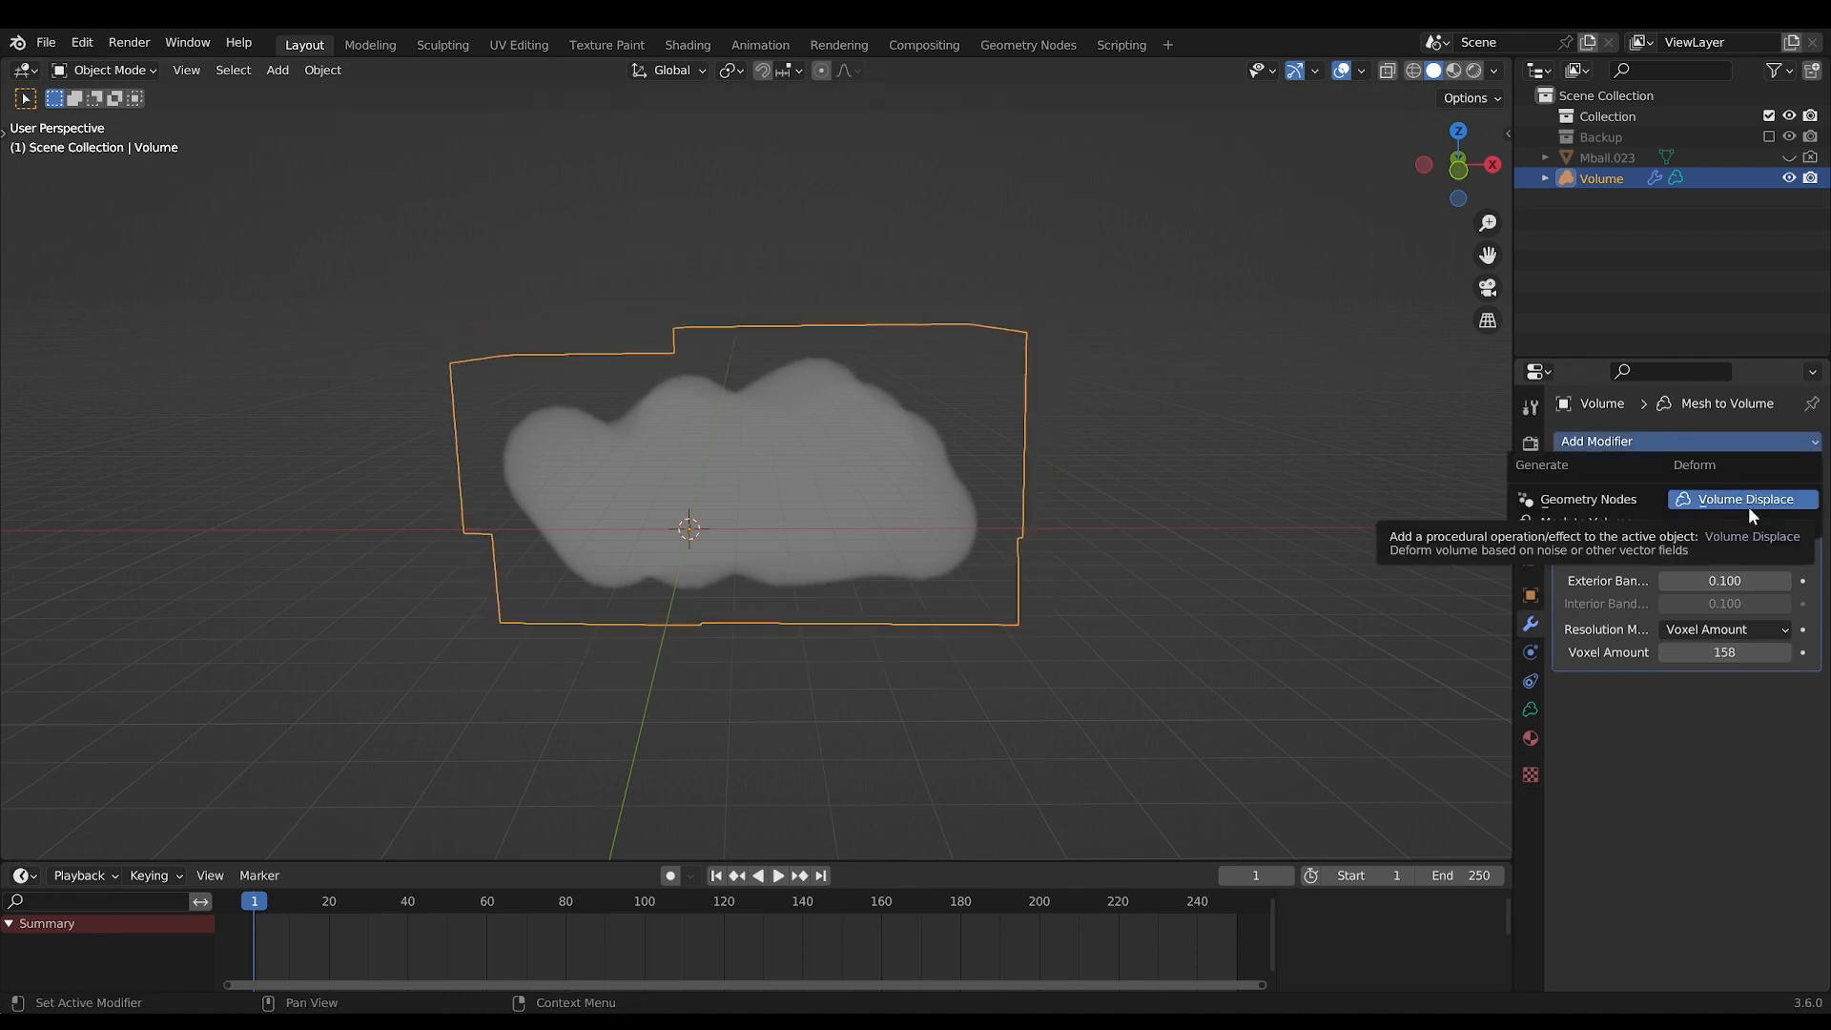
Add a Volume Displace modifier driven by a new Clouds-type texture
left_click(1744, 499)
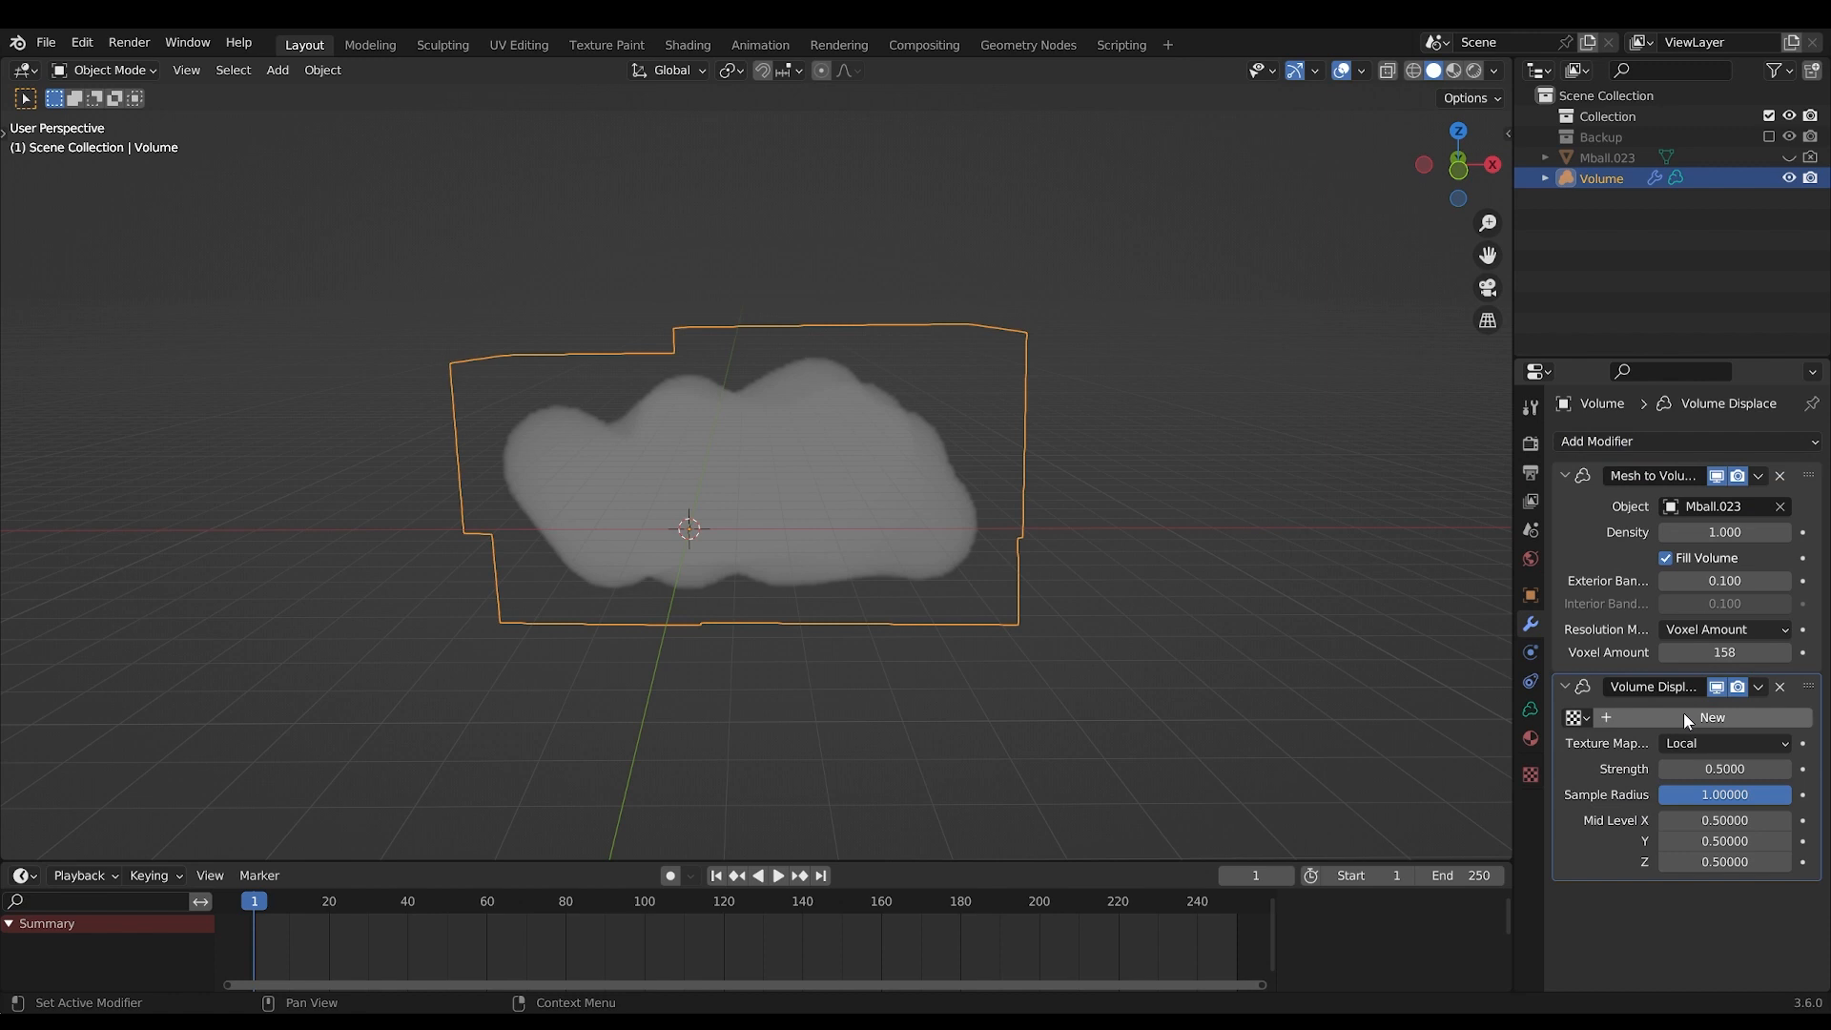
left_click(1711, 717)
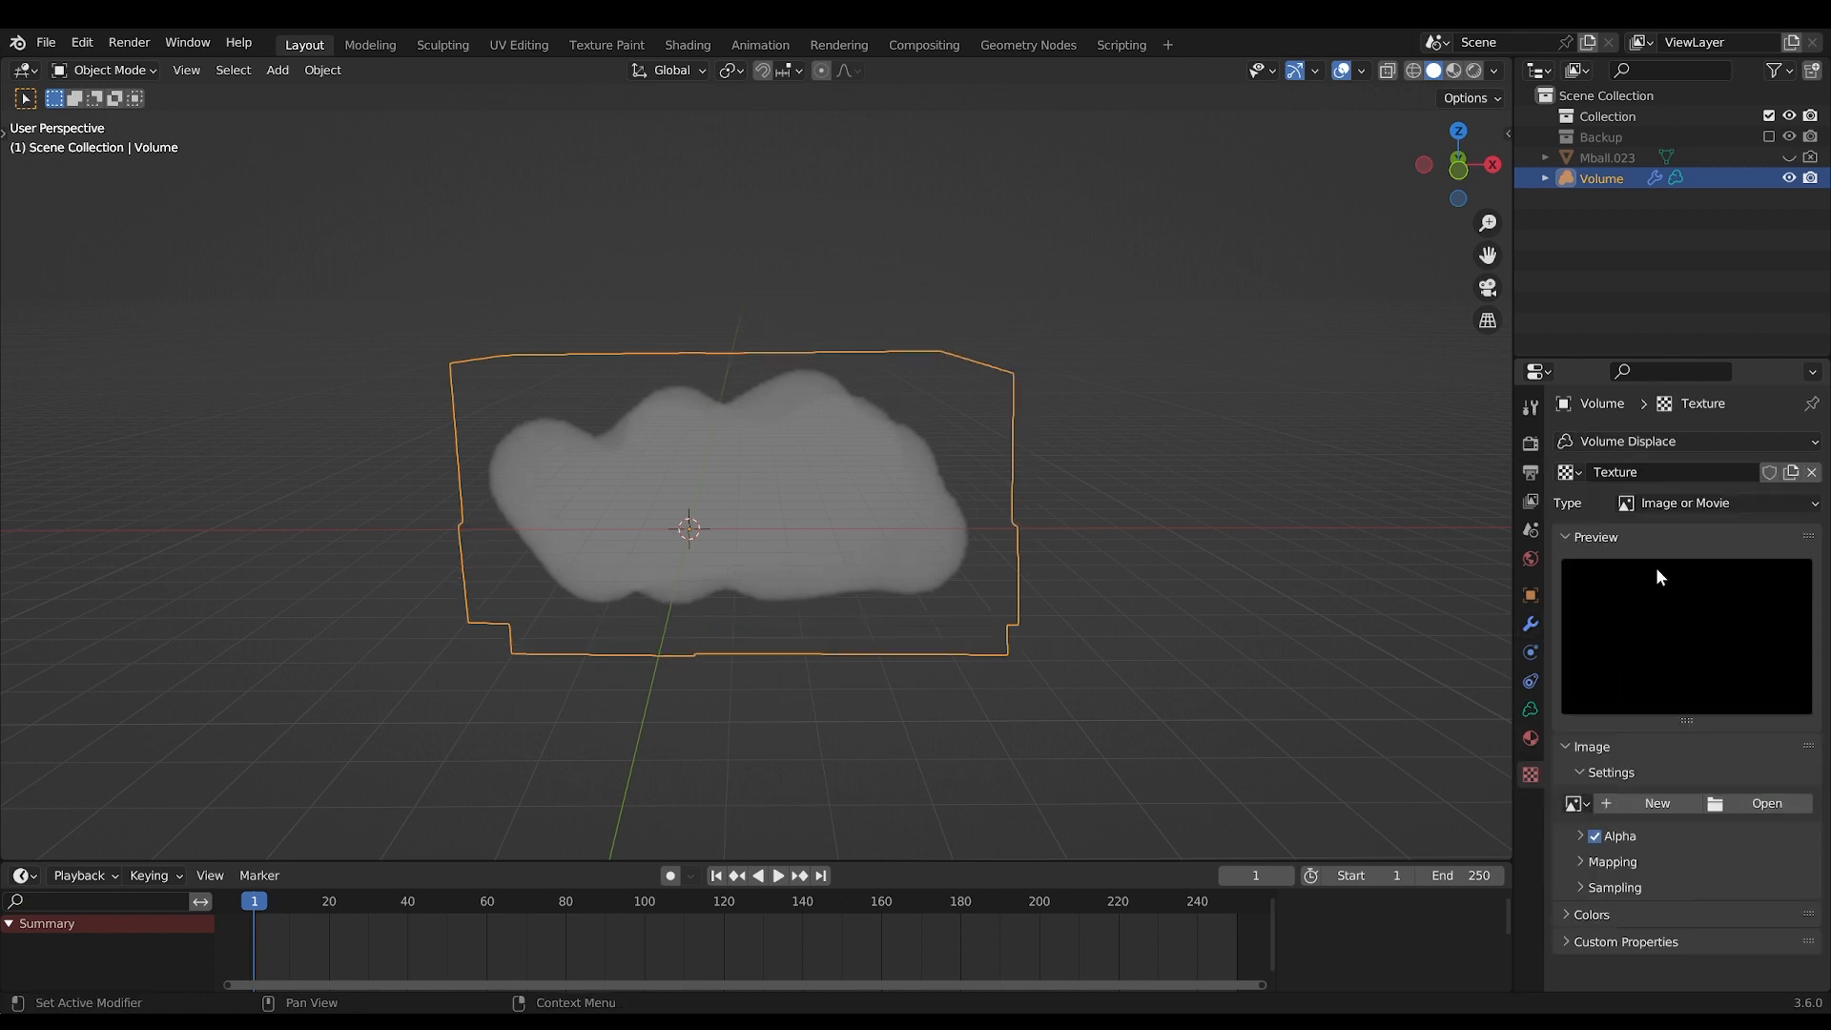
left_click(1711, 502)
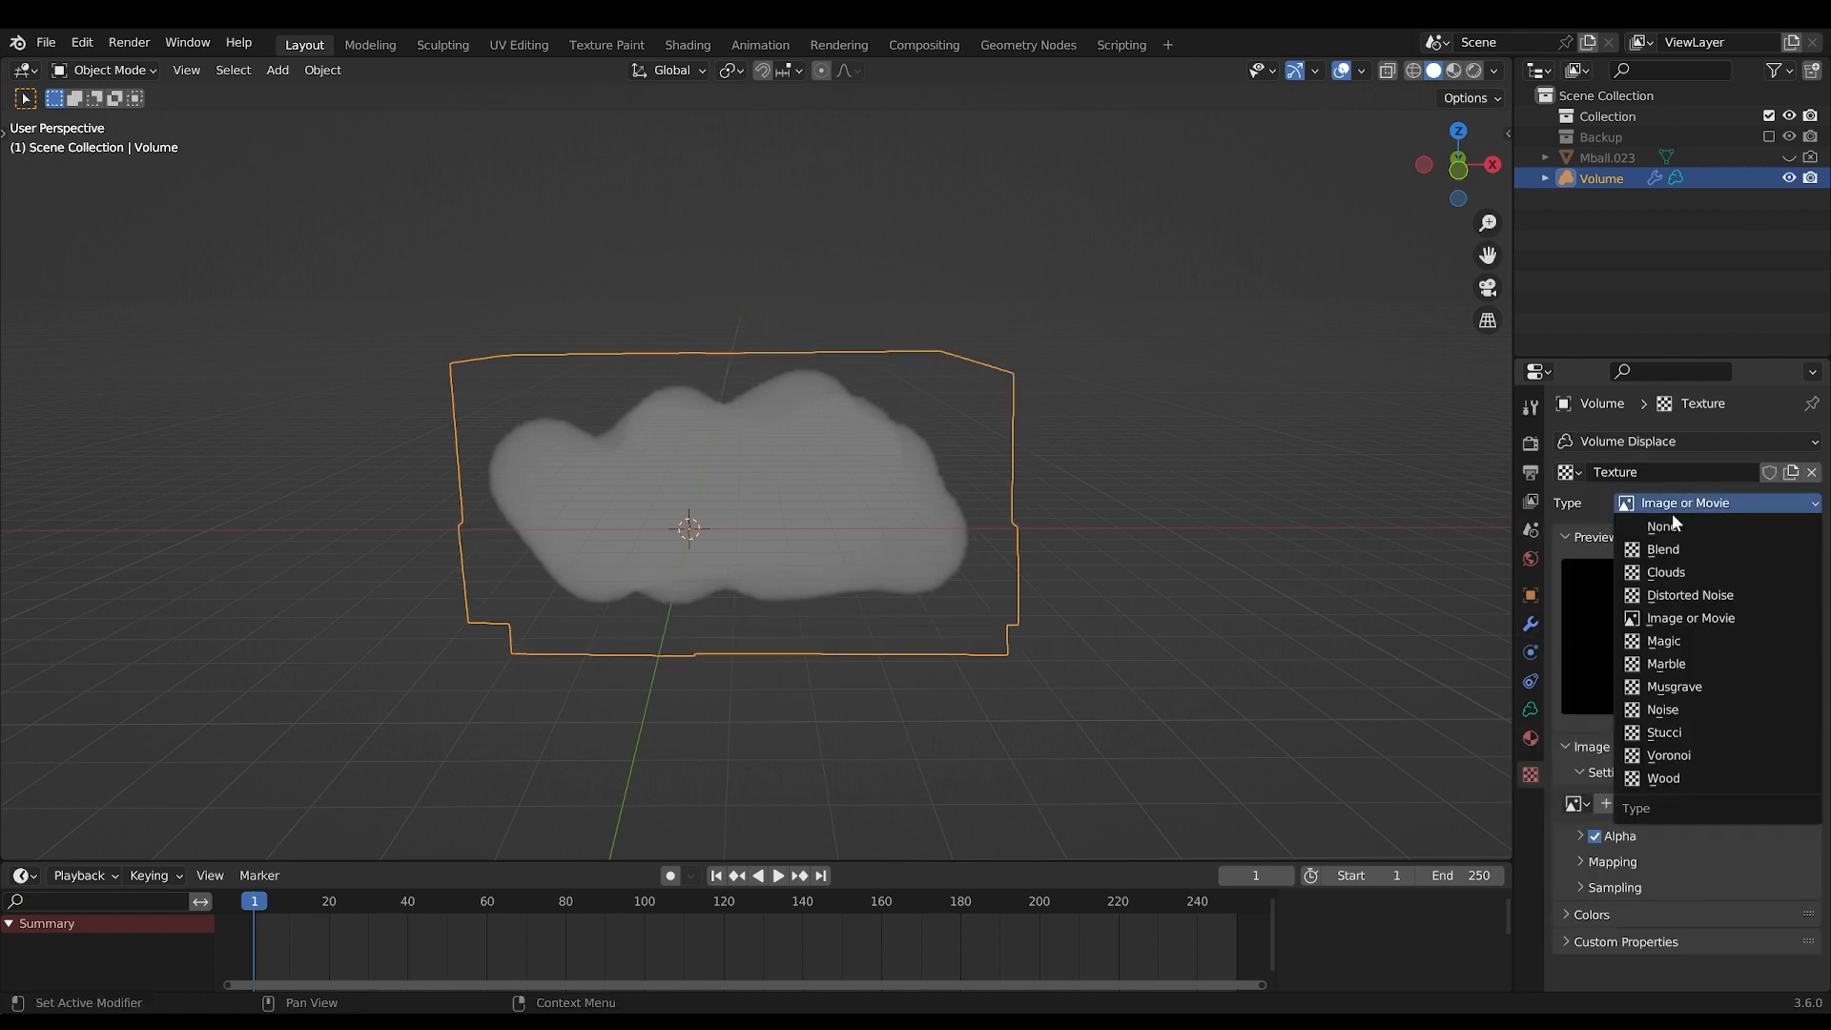
left_click(1665, 572)
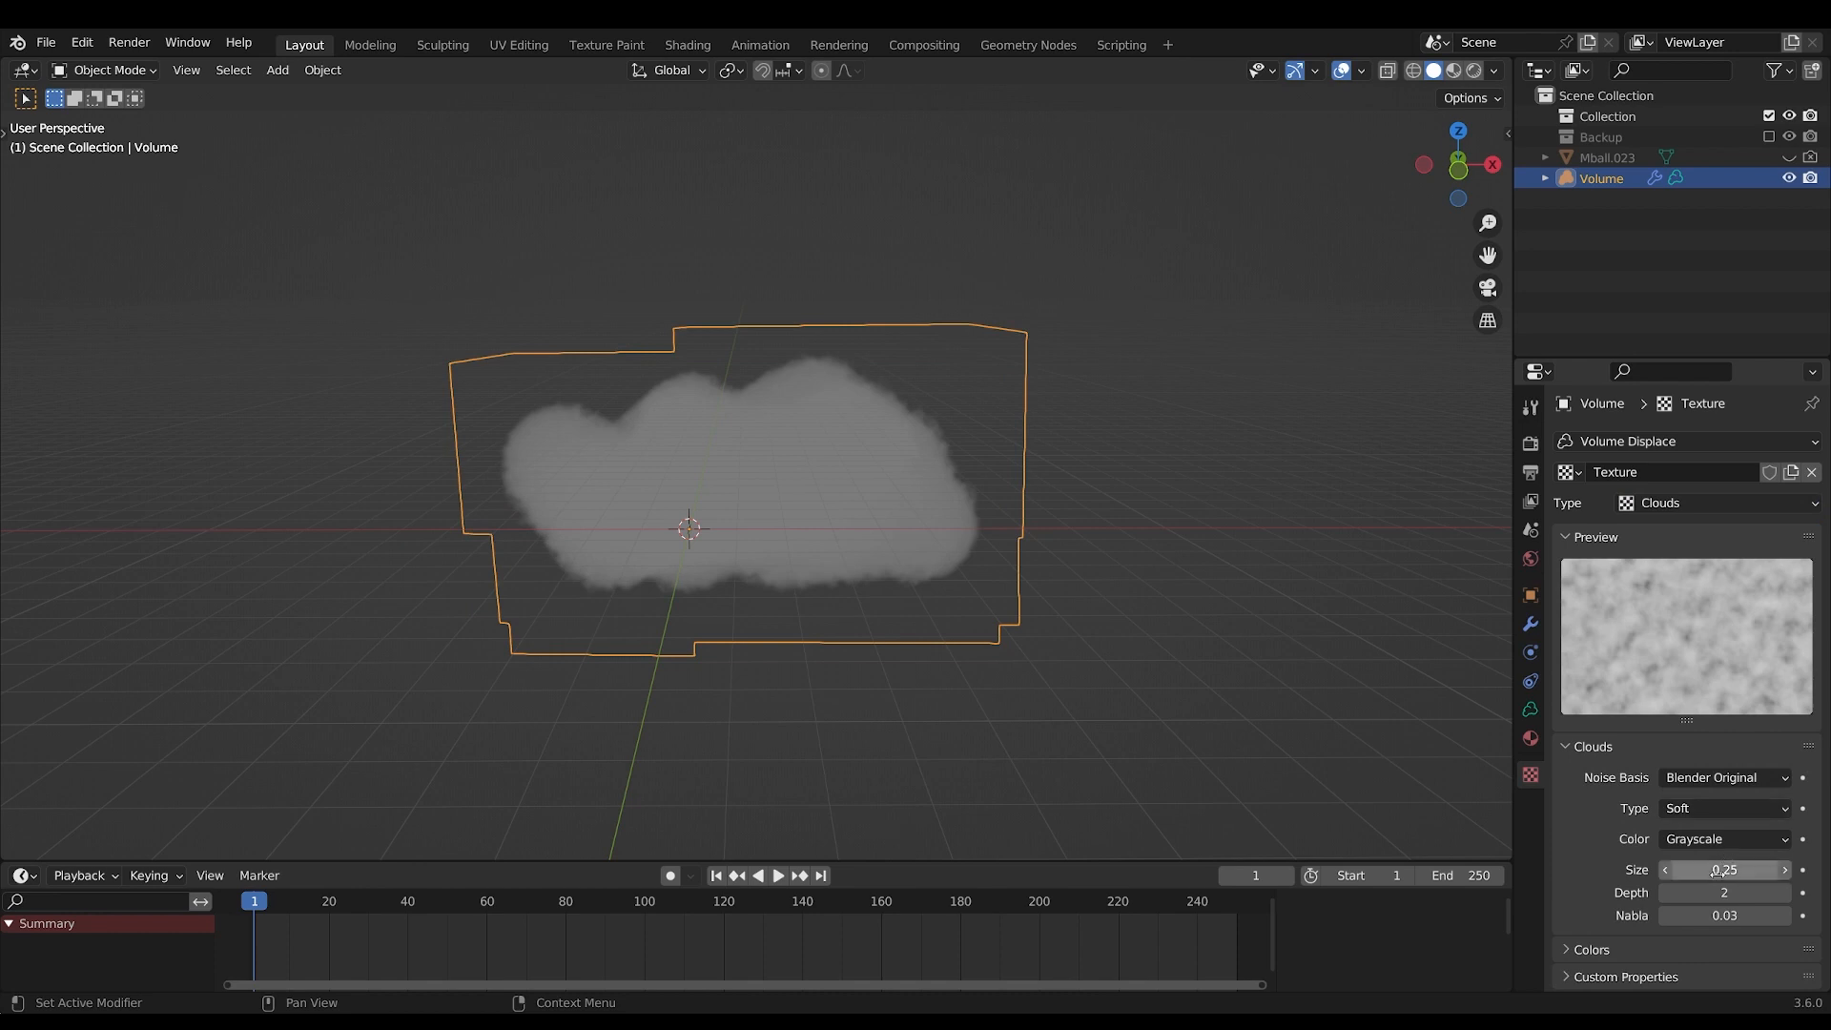
left_click(1723, 838)
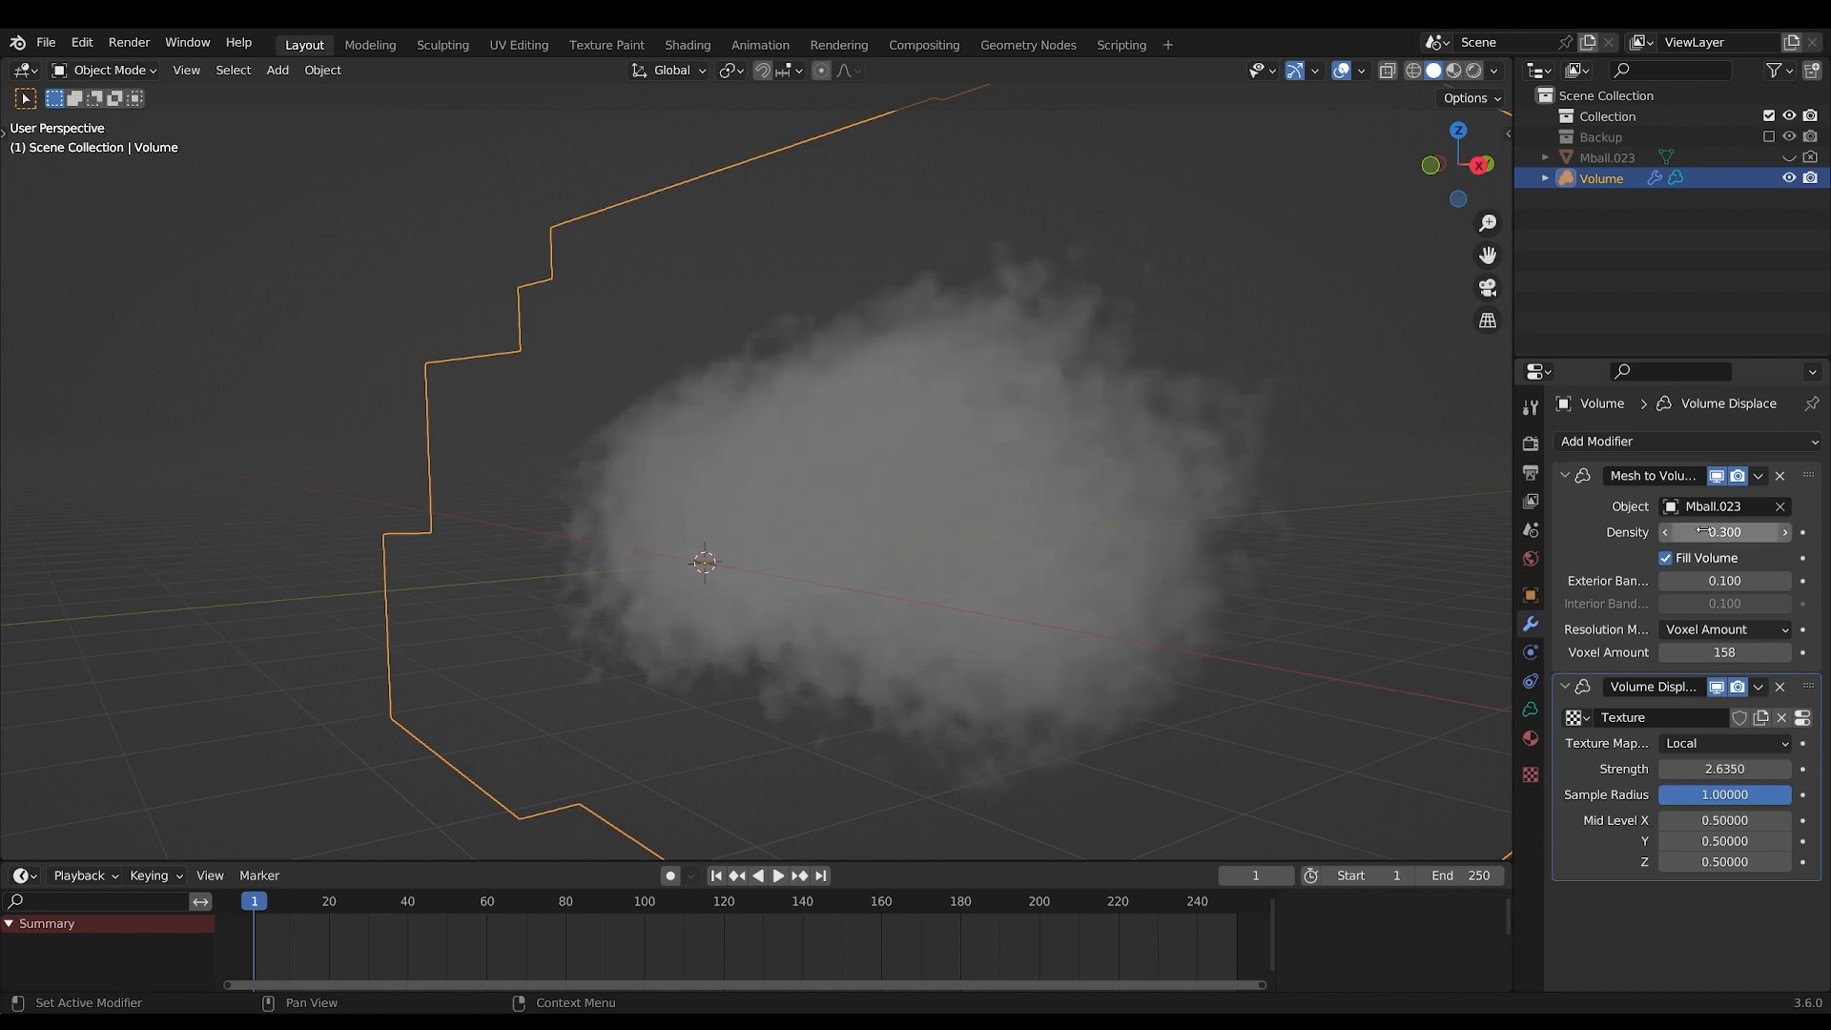
left_click(1063, 454)
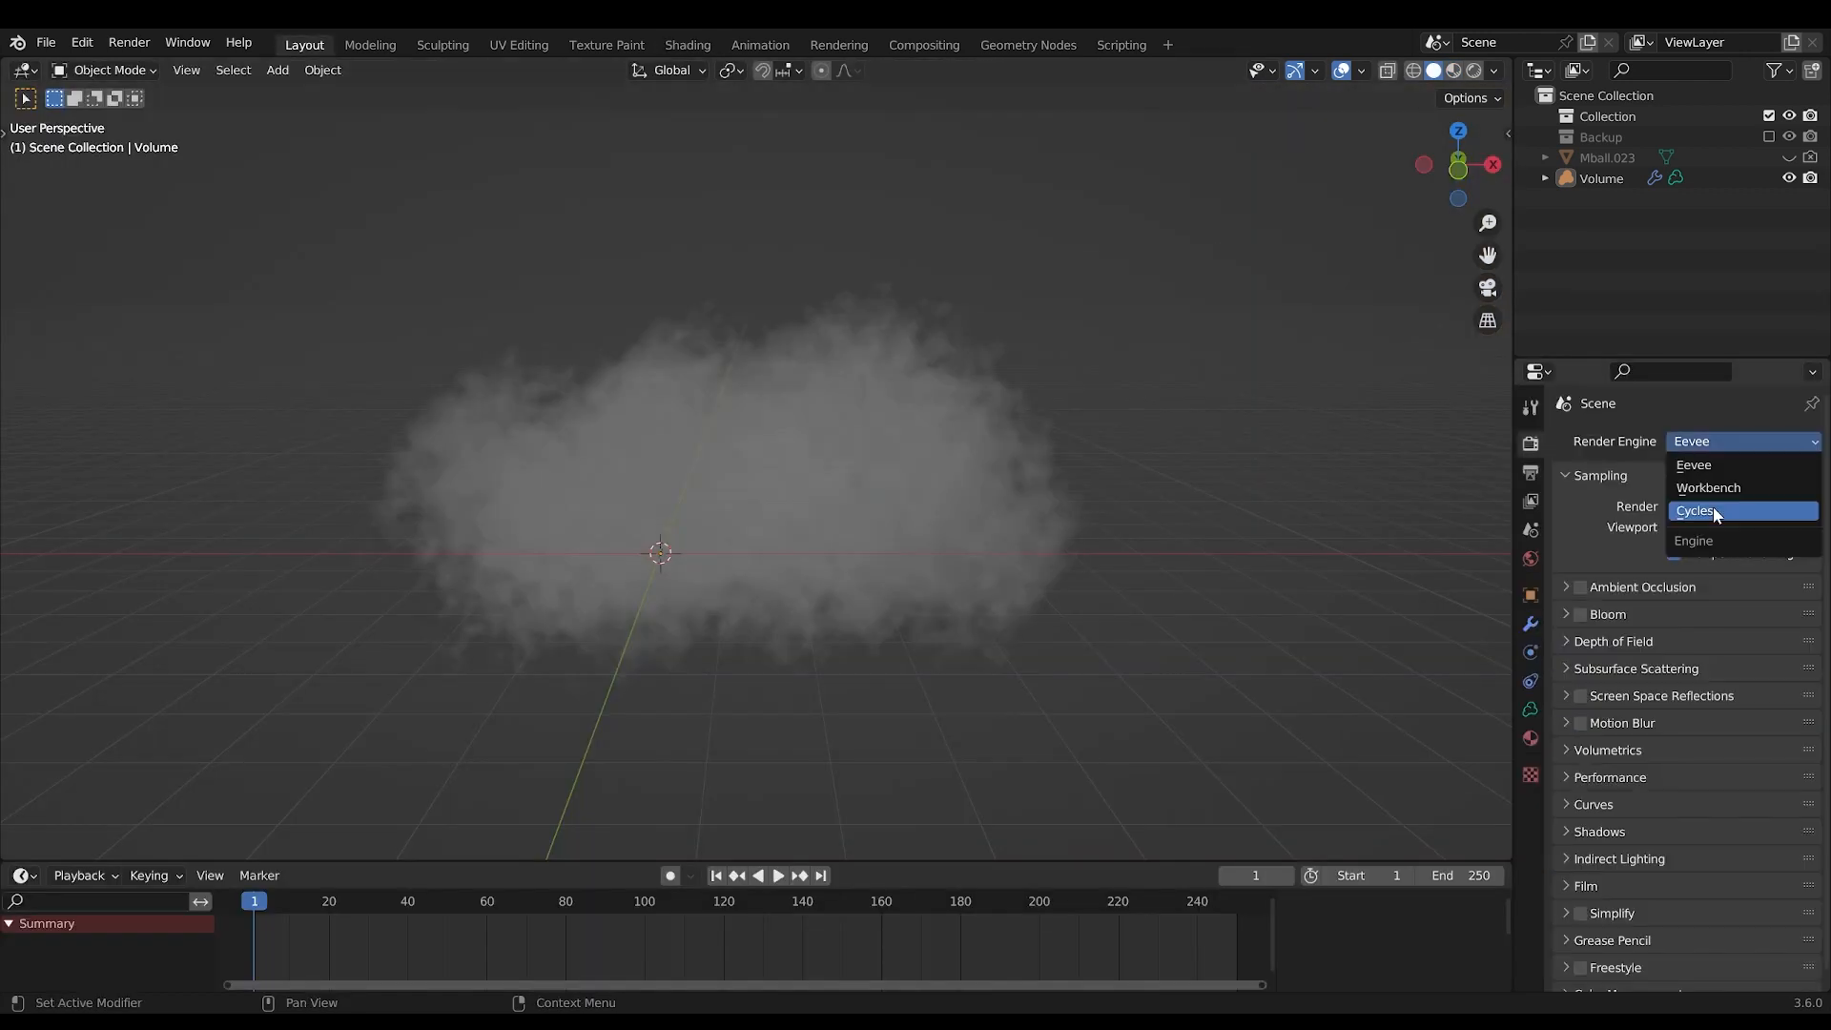
Switch the render engine to Cycles, preview in Rendered shading, and enable transparent Film
left_click(1697, 510)
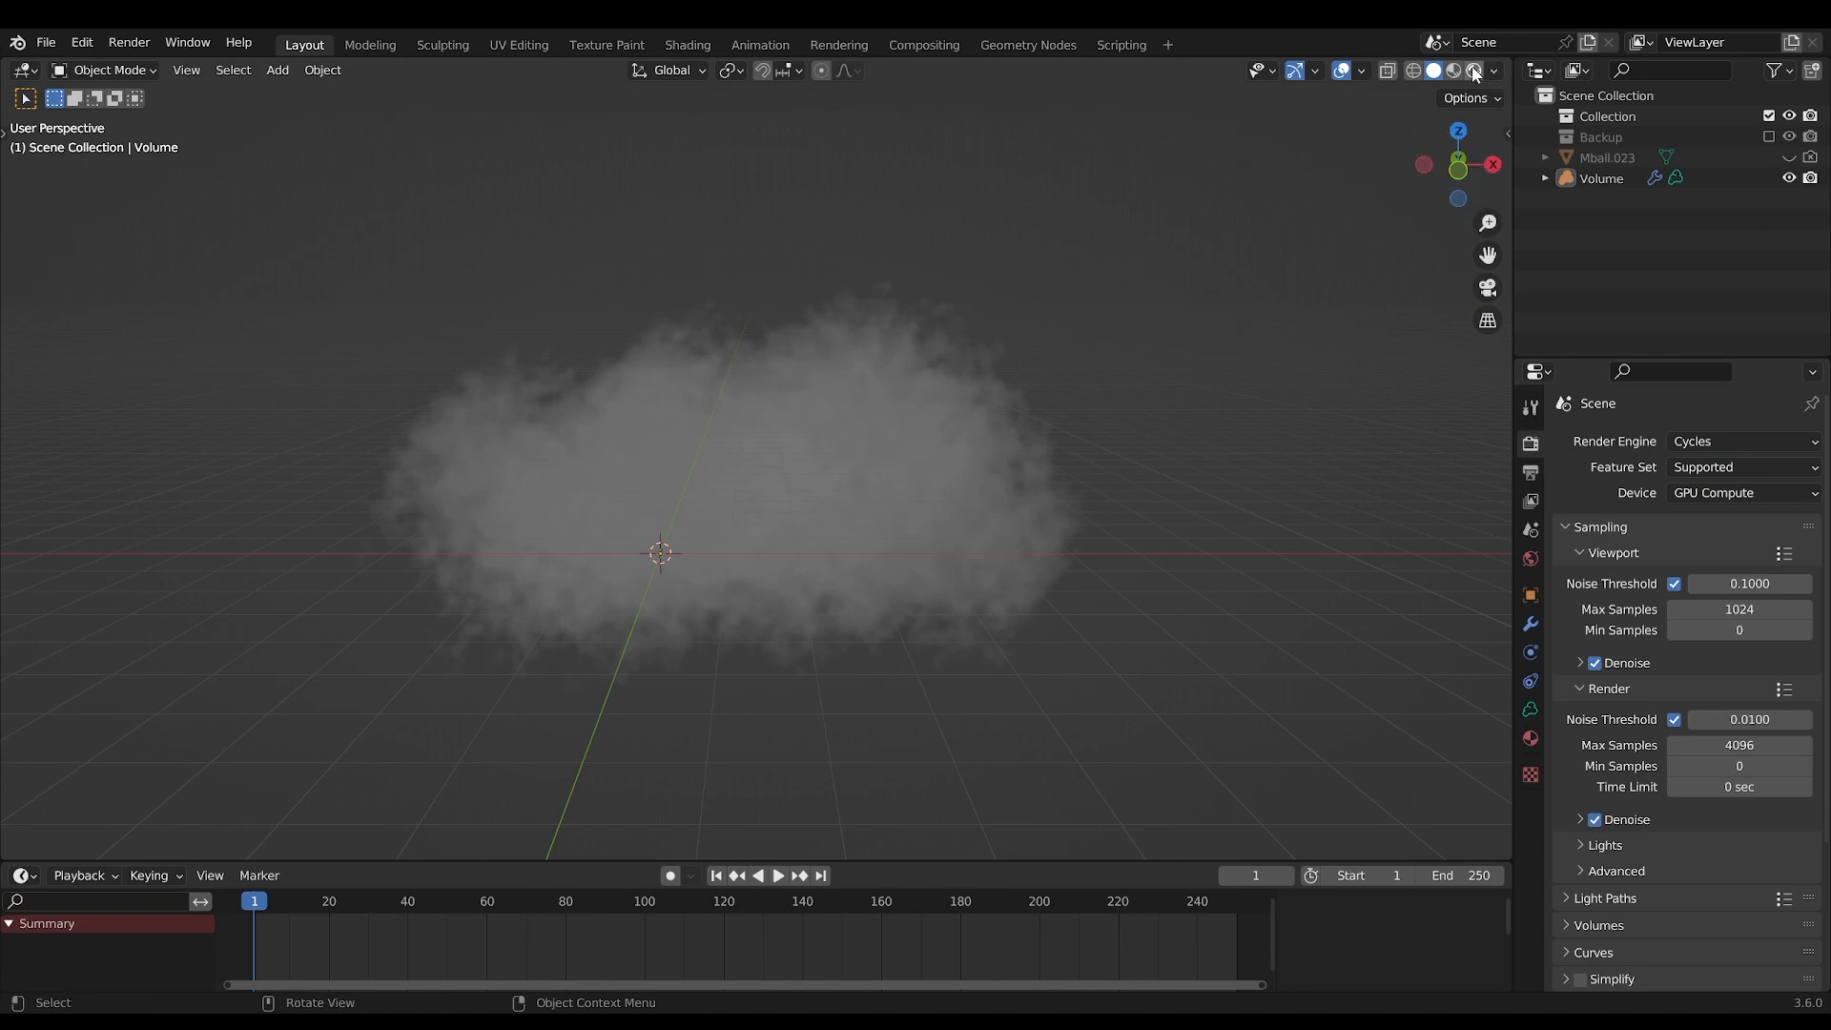
left_click(1454, 70)
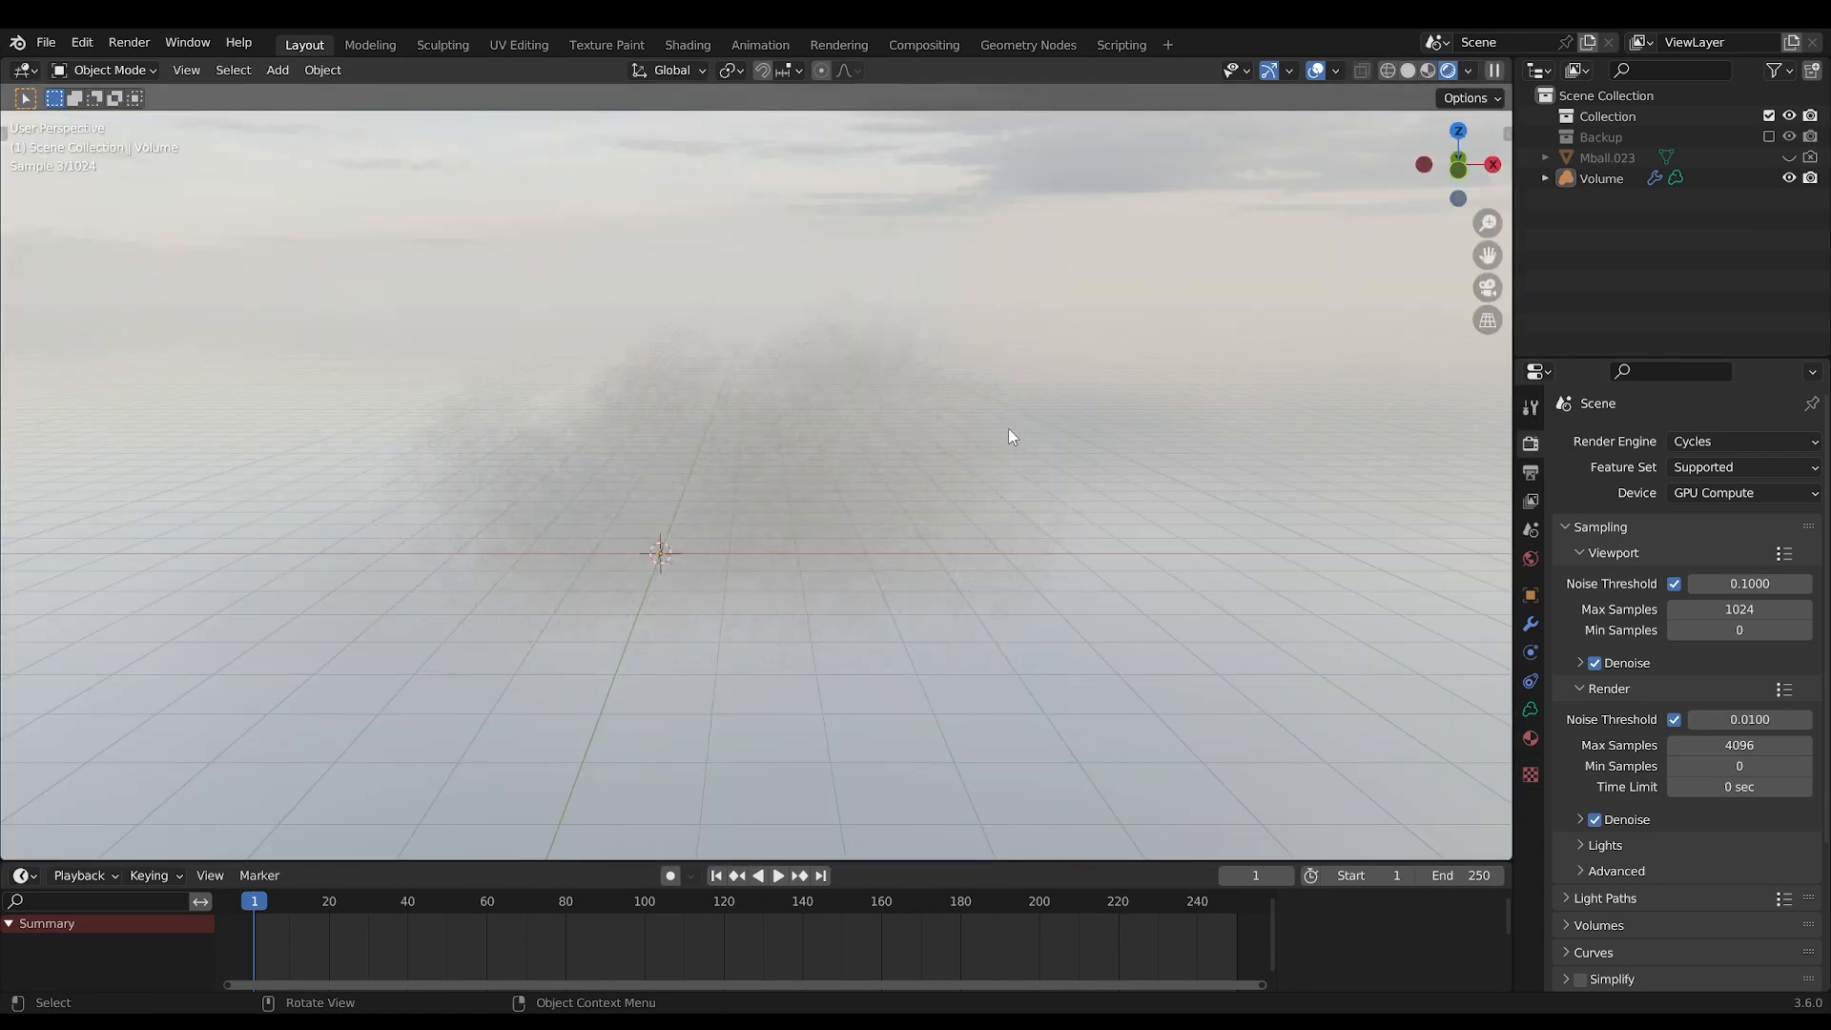
scroll("down", 3)
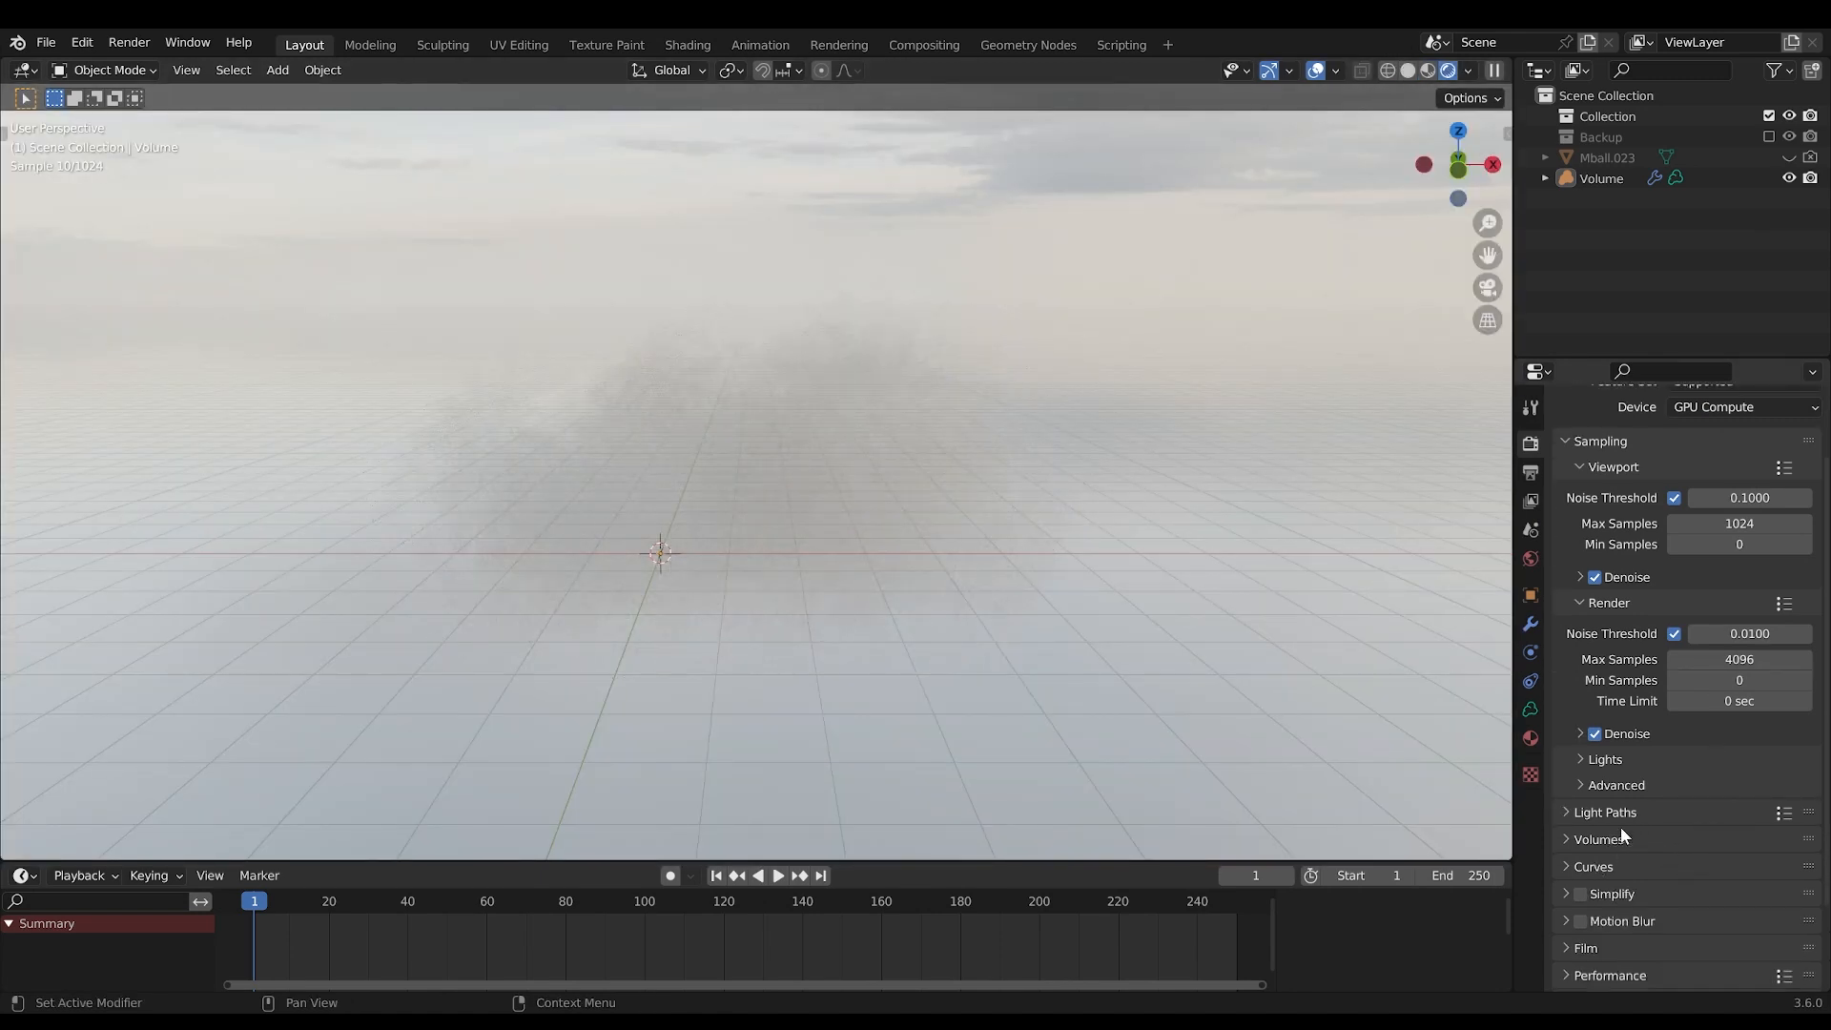
scroll("down", 3)
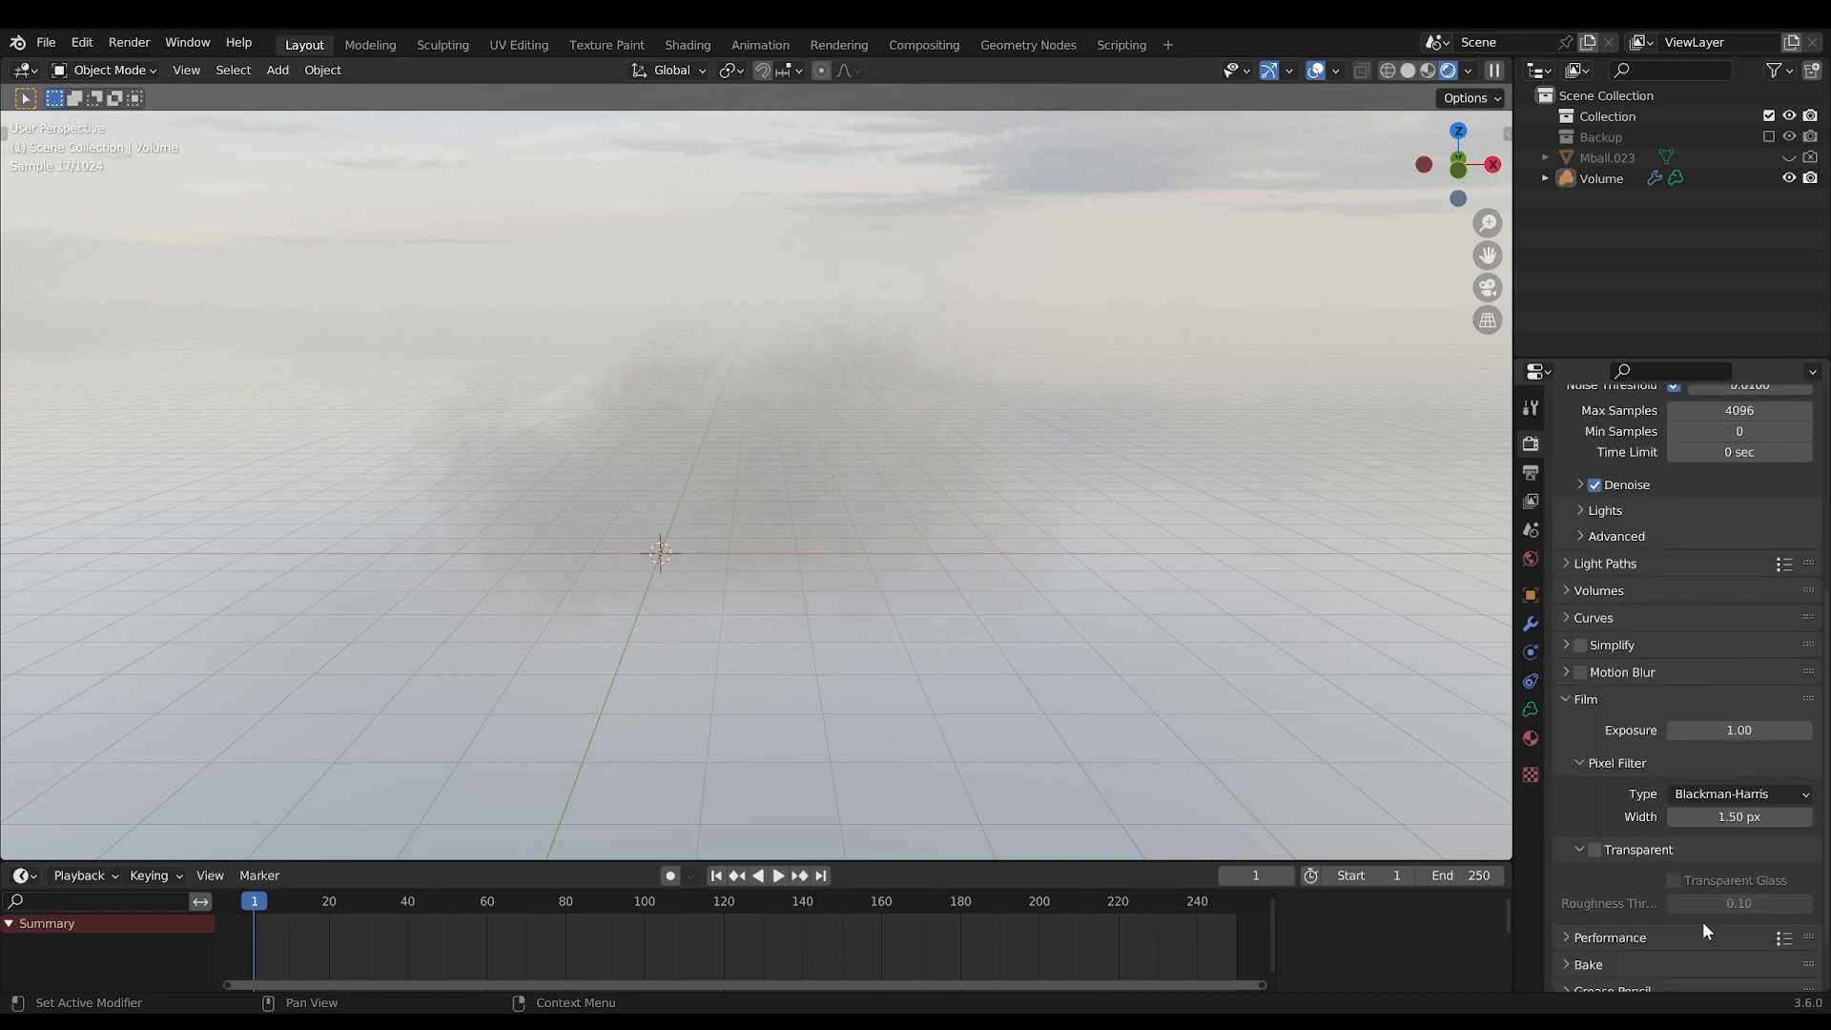
left_click(1594, 849)
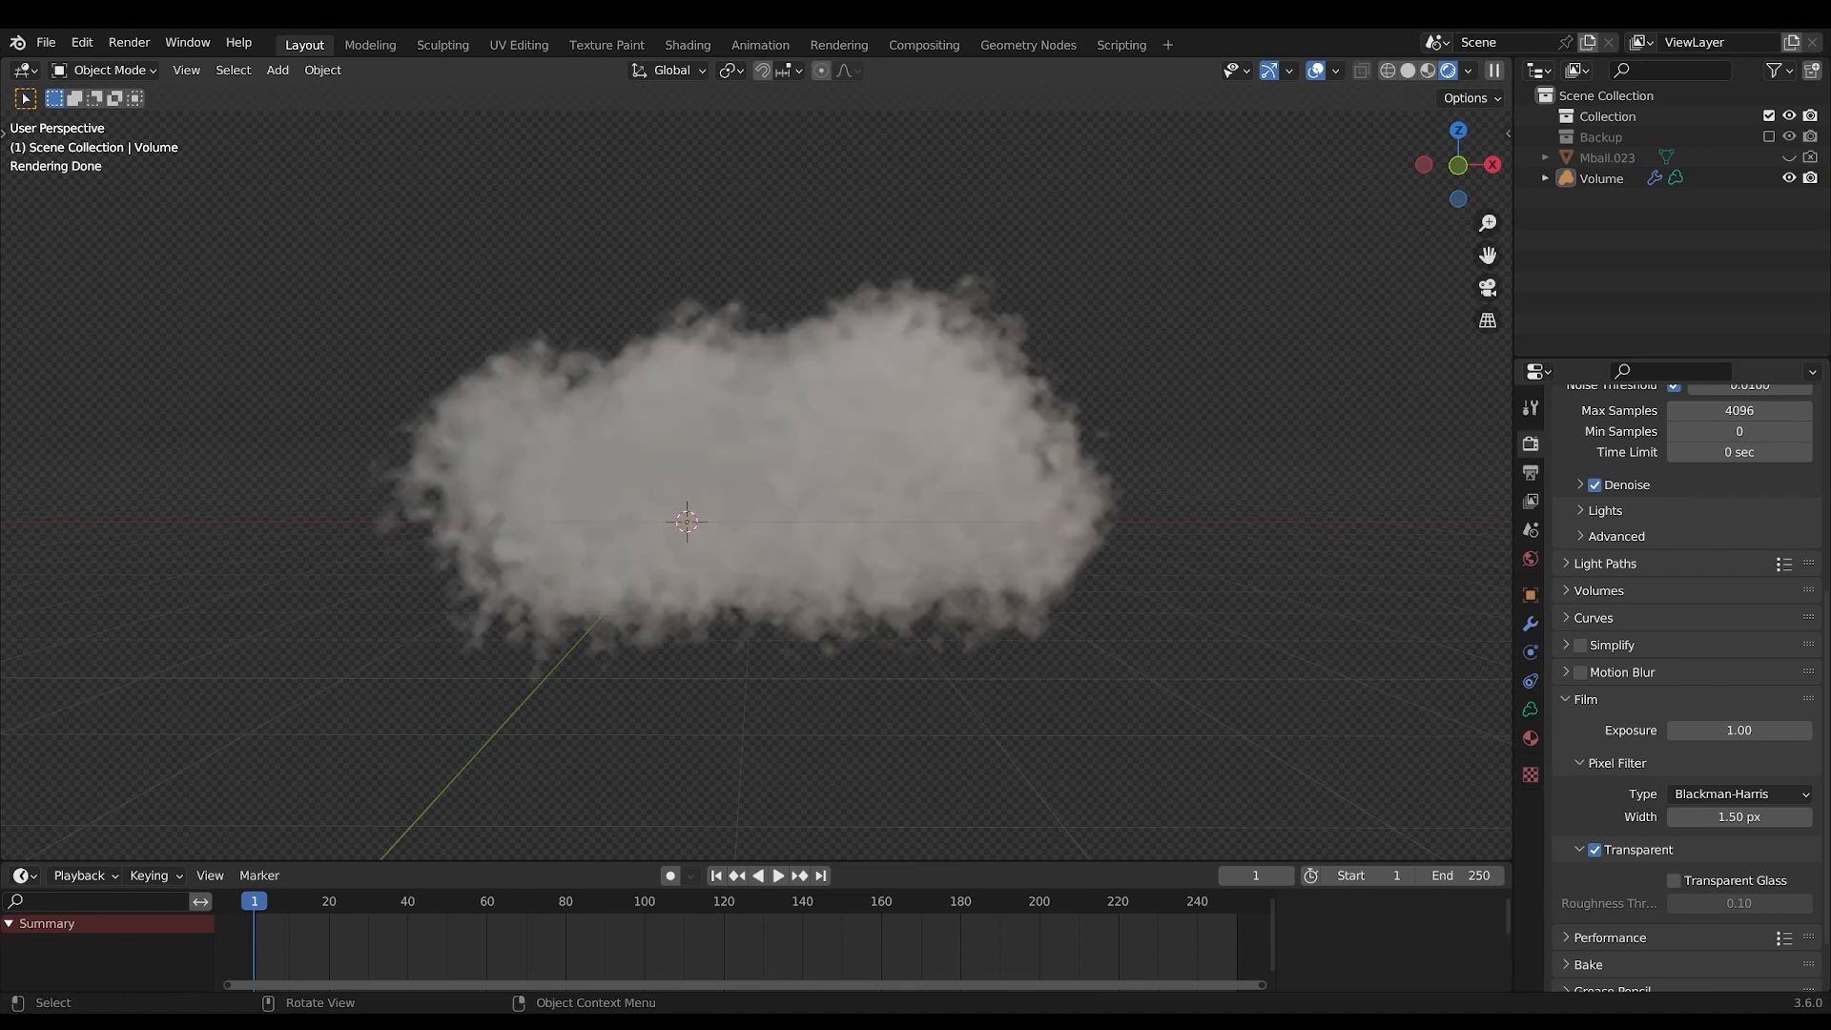
Lower cloud density to 0.2, raise displace strength to 4.262, and return to Solid shading
left_click(1601, 177)
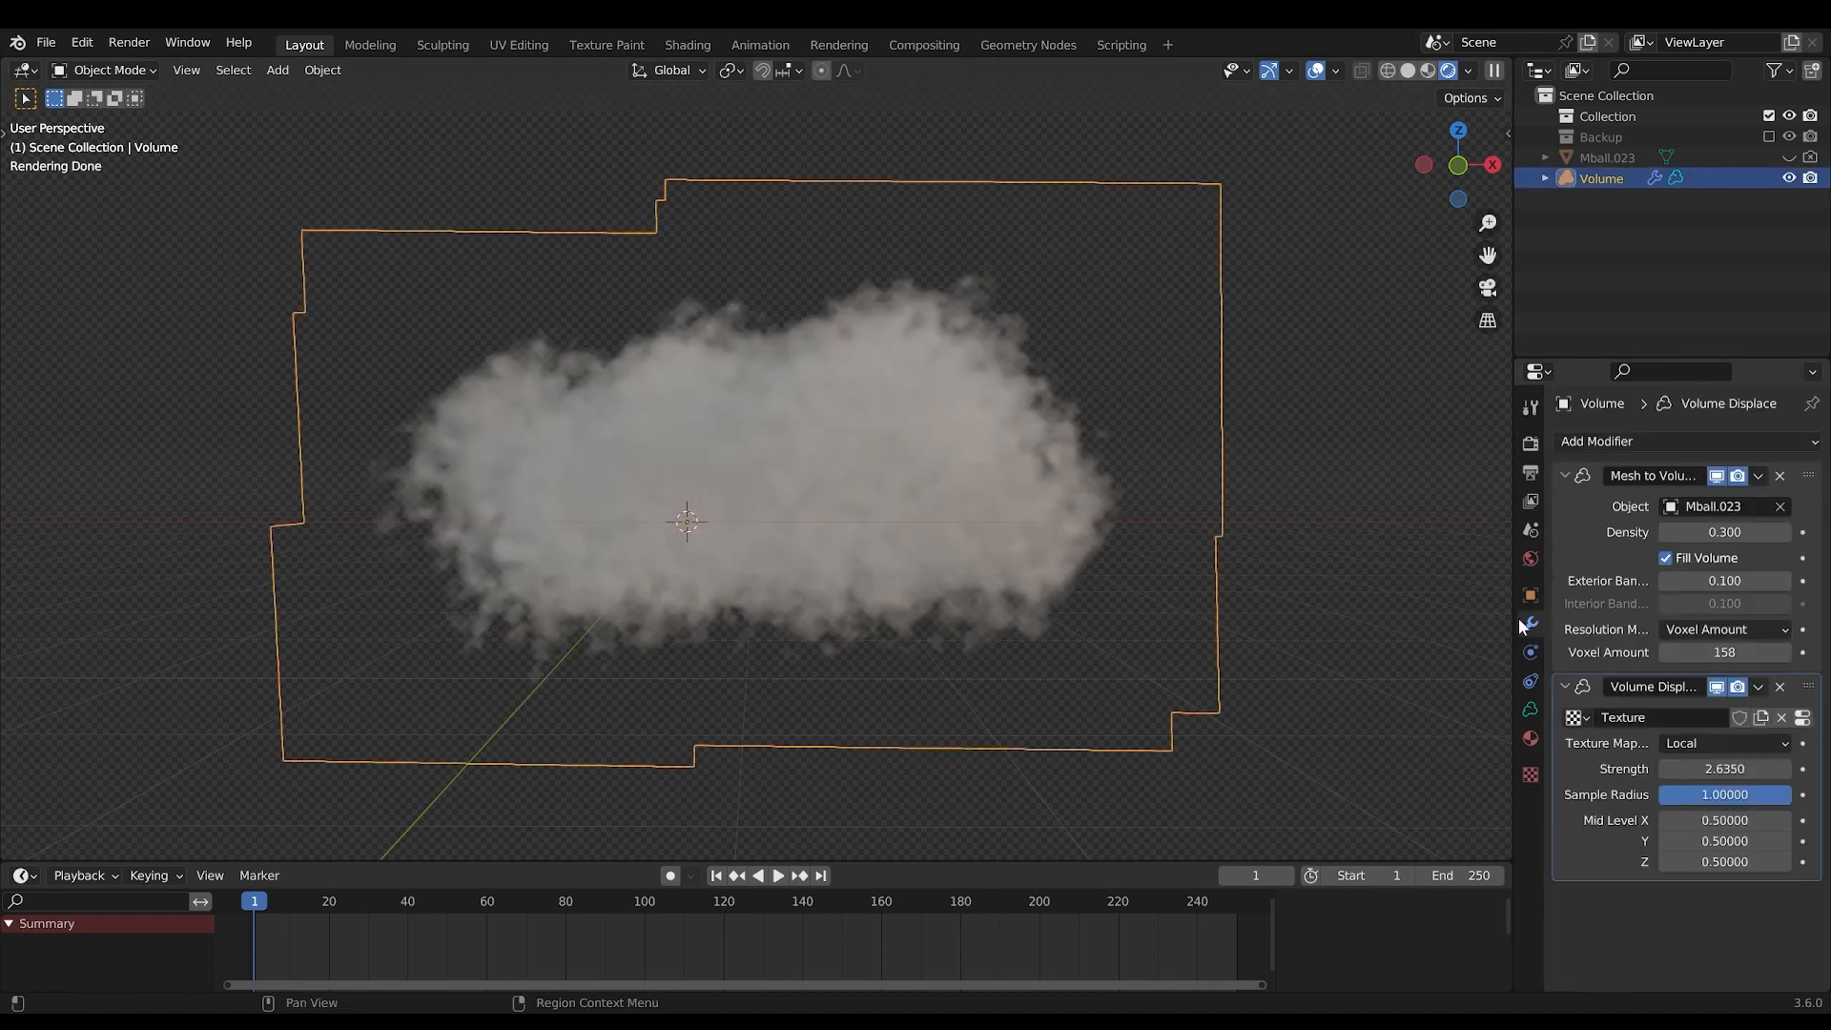
left_click(1724, 531)
type("0.200")
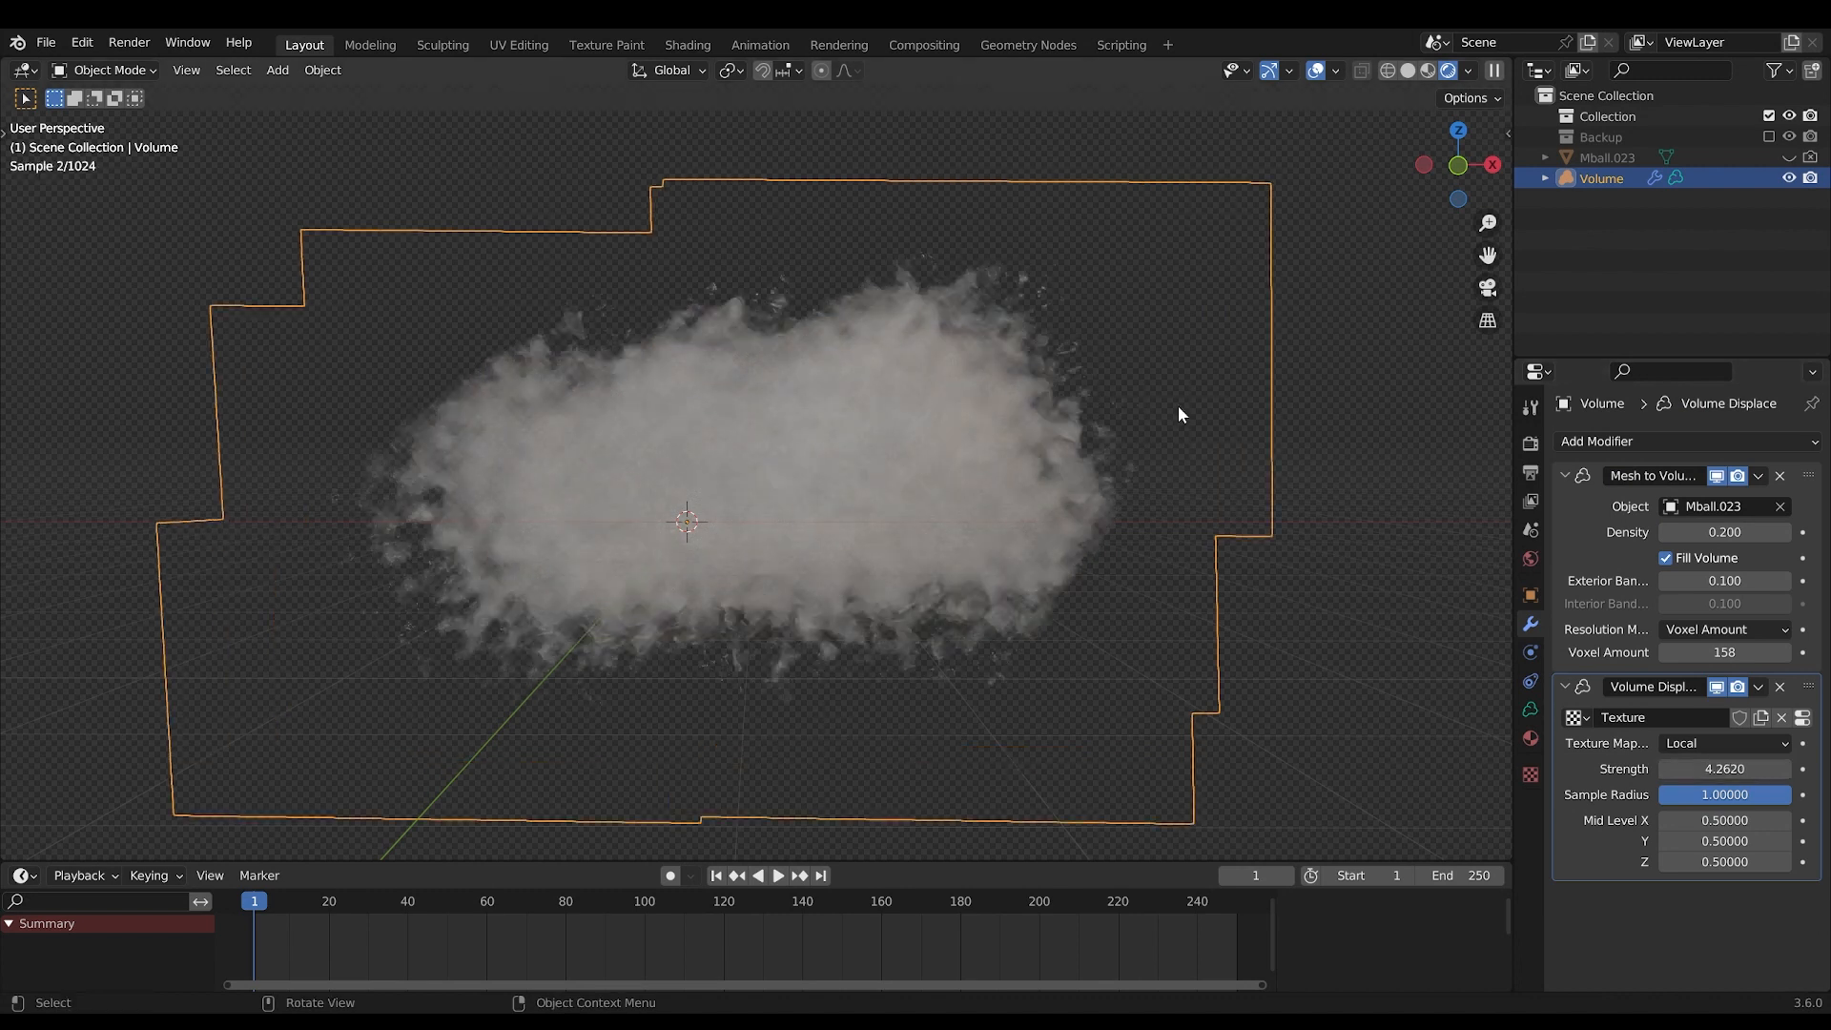
mouse_move(1087, 457)
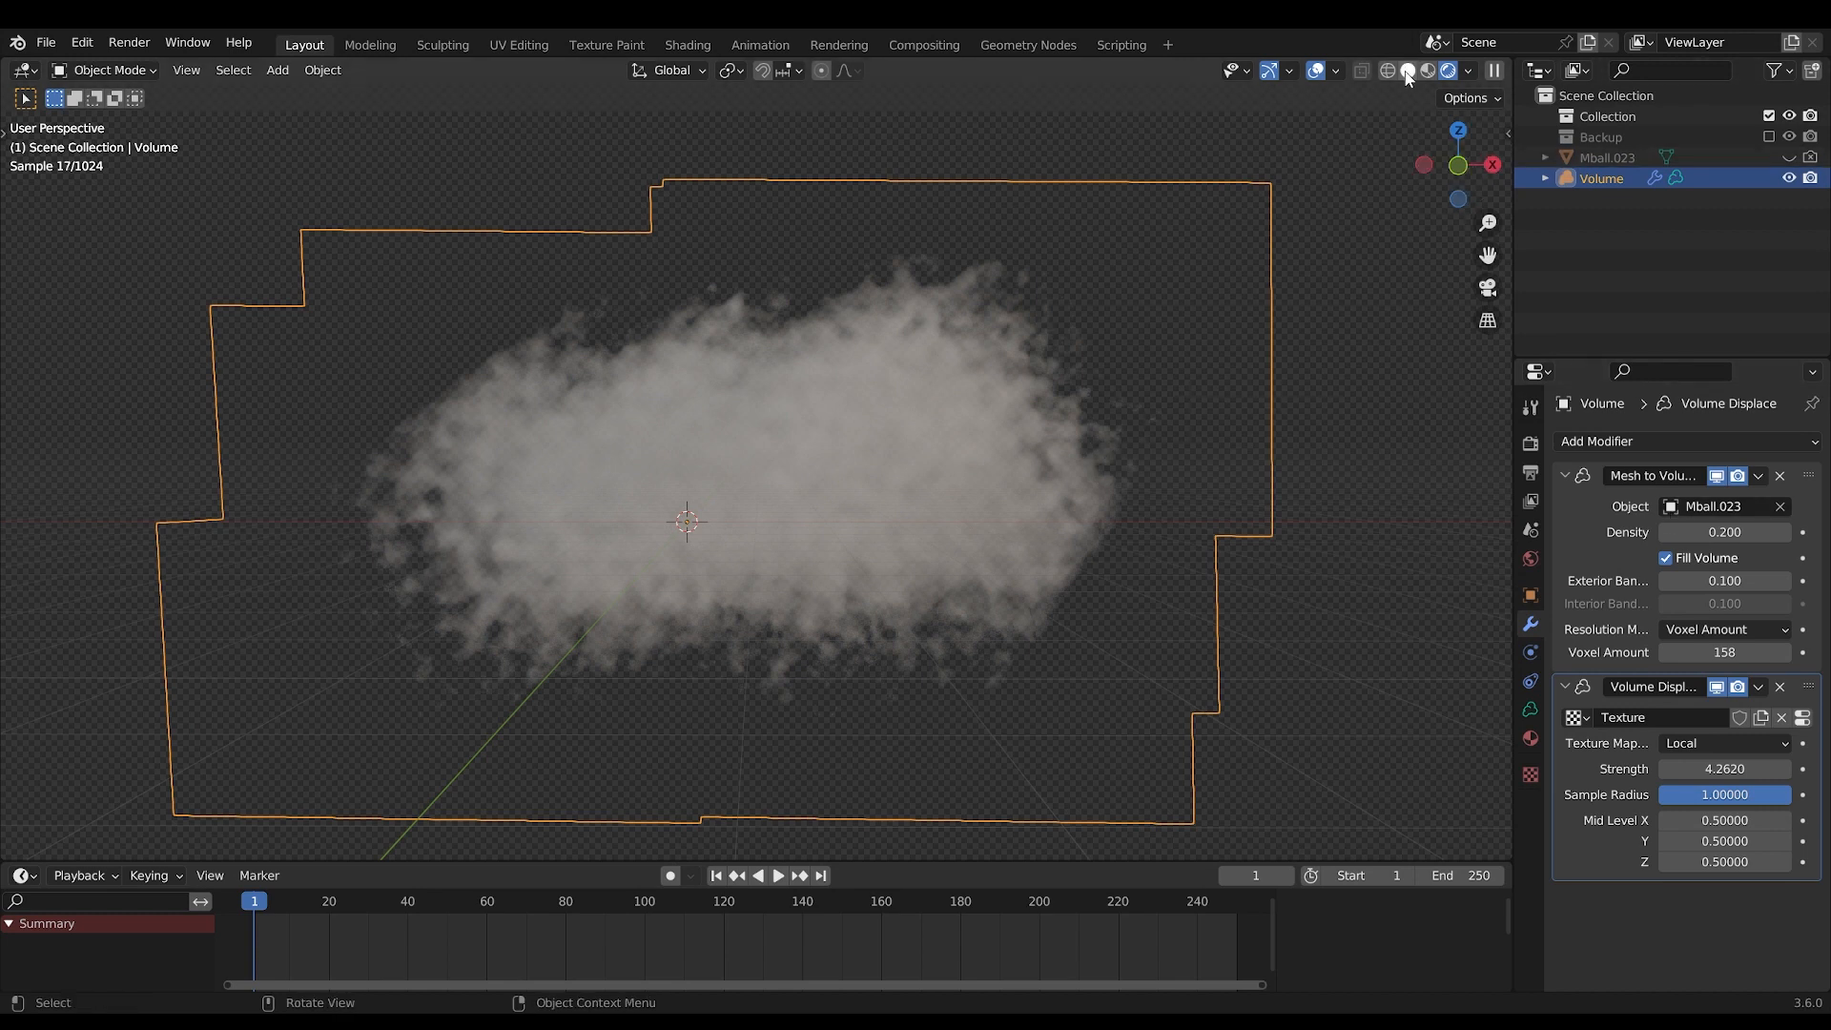
left_click(1606, 156)
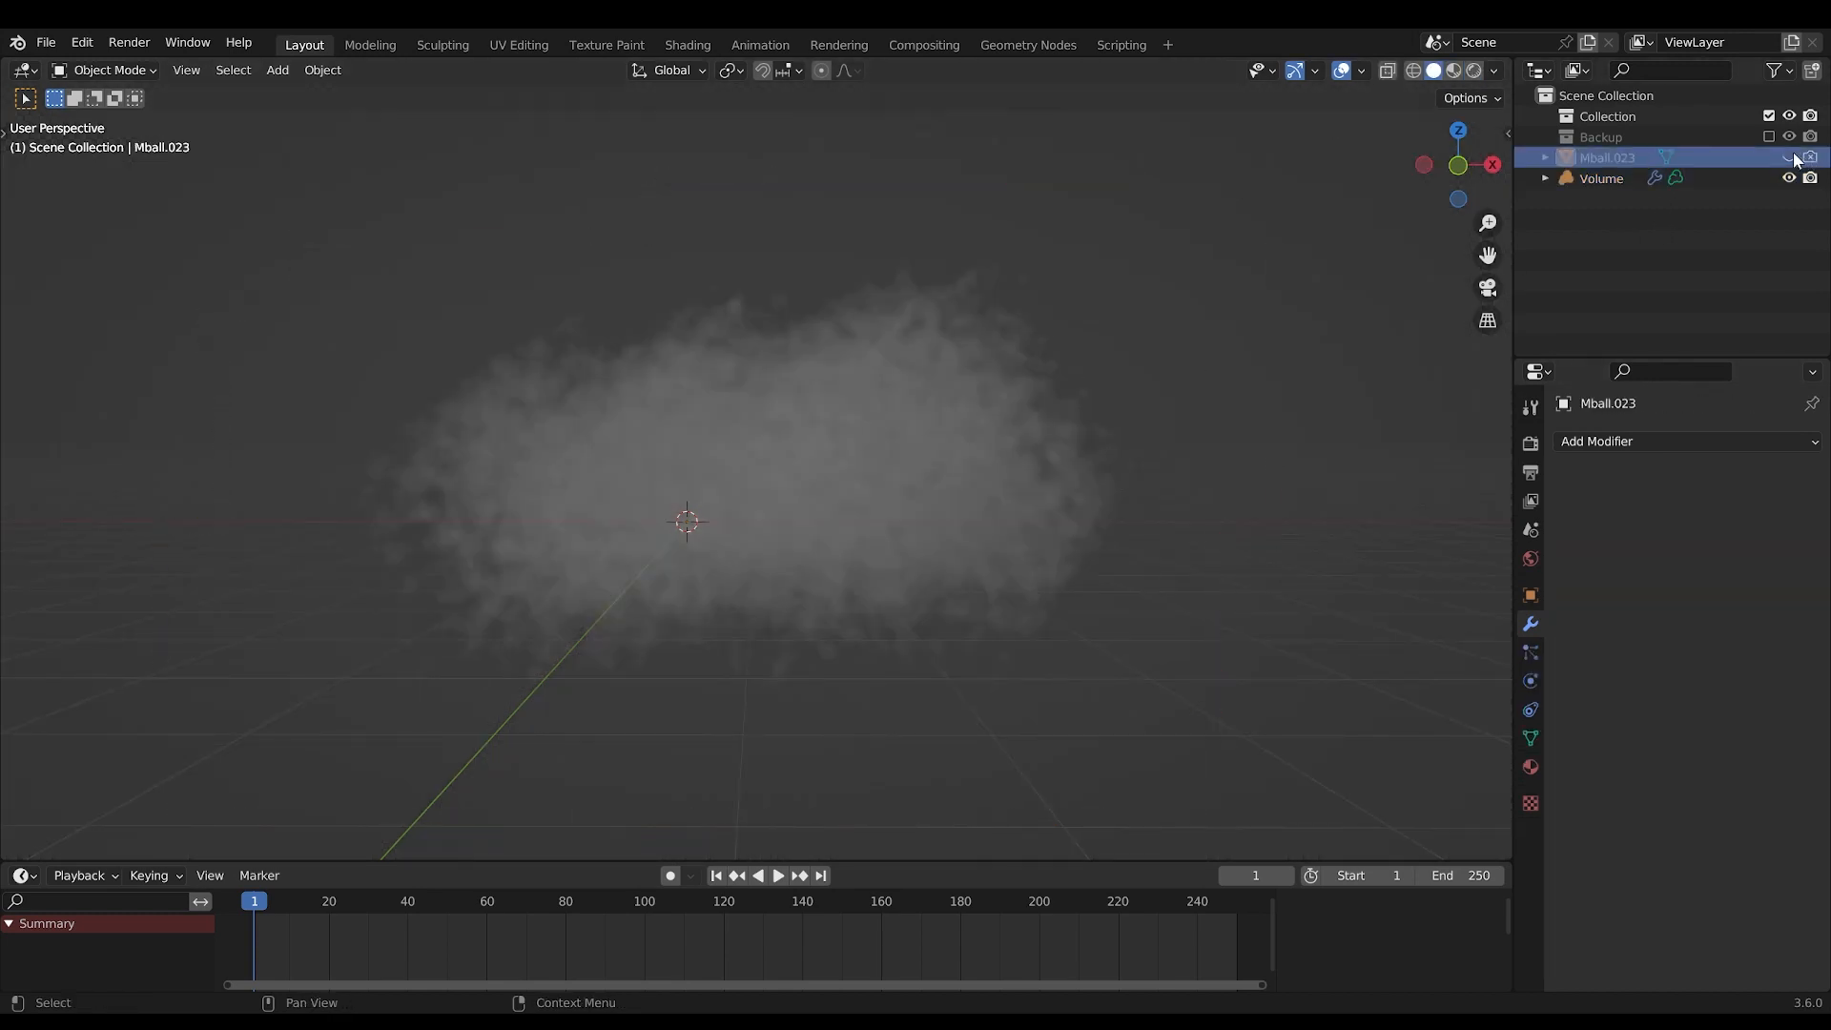
Unhide and select Mball.023, then sculpt it into a rounder shape in the Sculpting workspace
left_click(1601, 177)
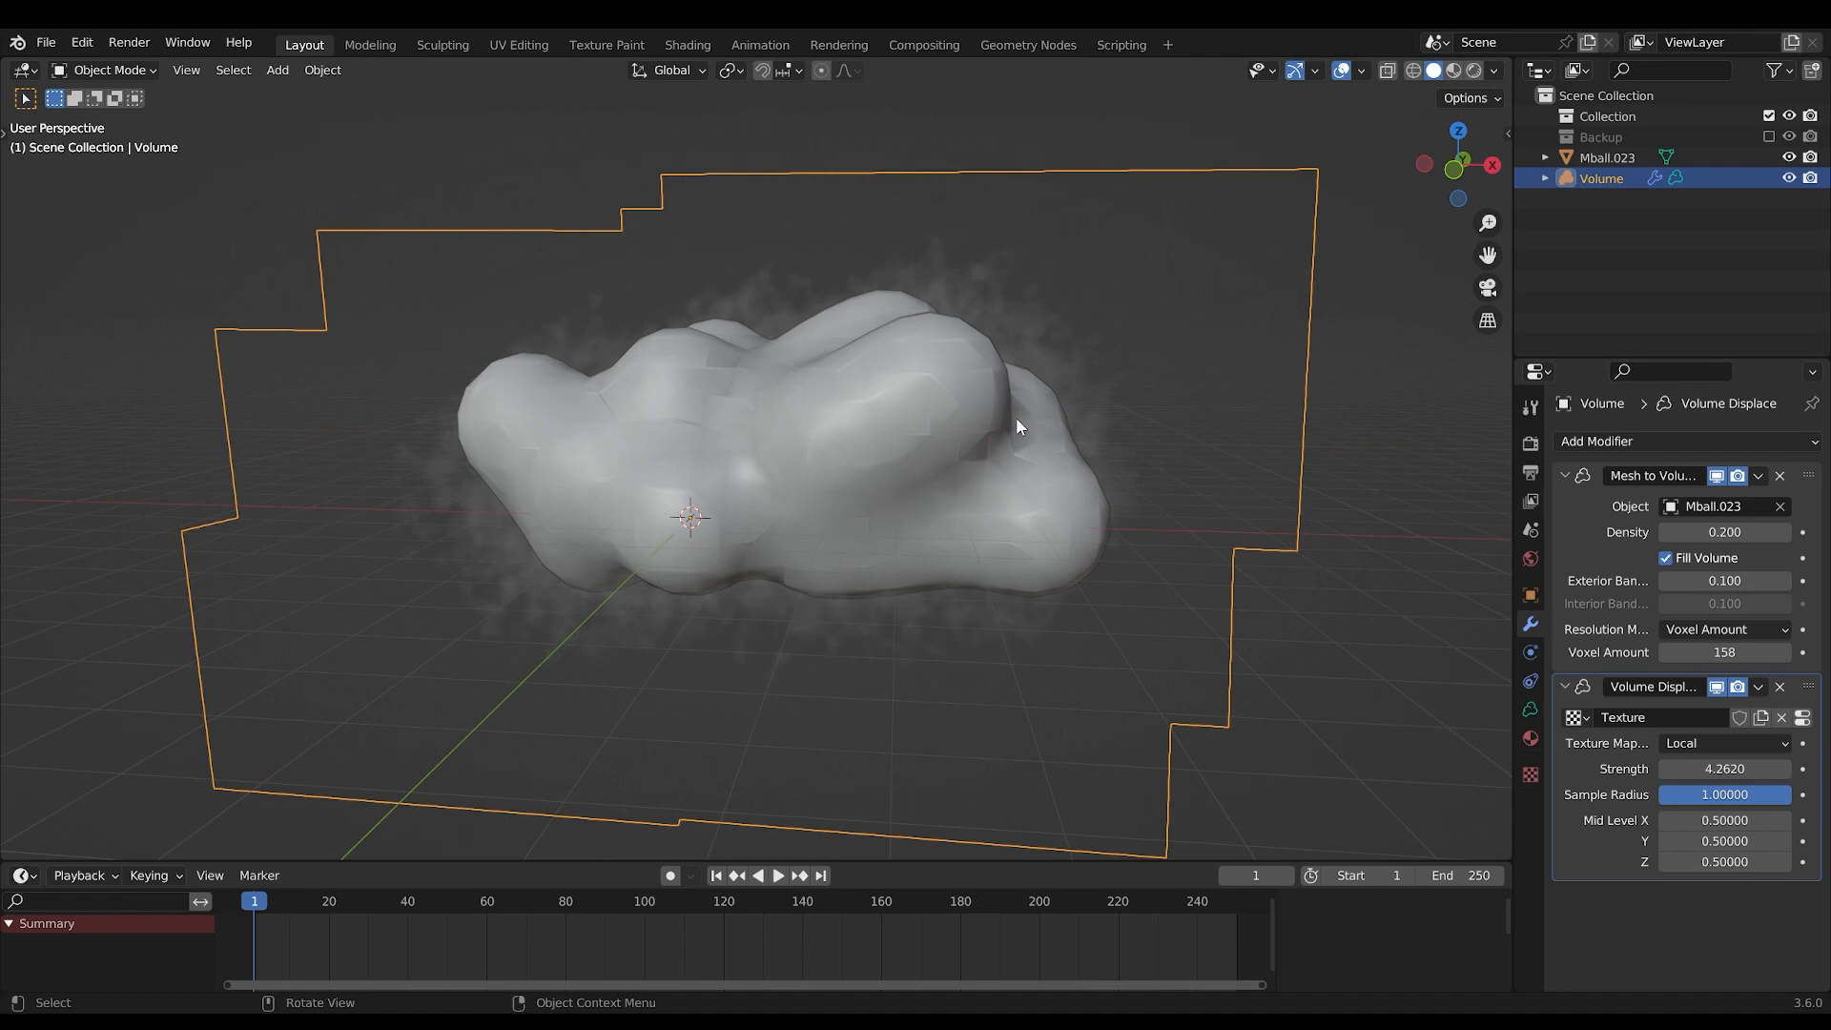
left_click(1607, 158)
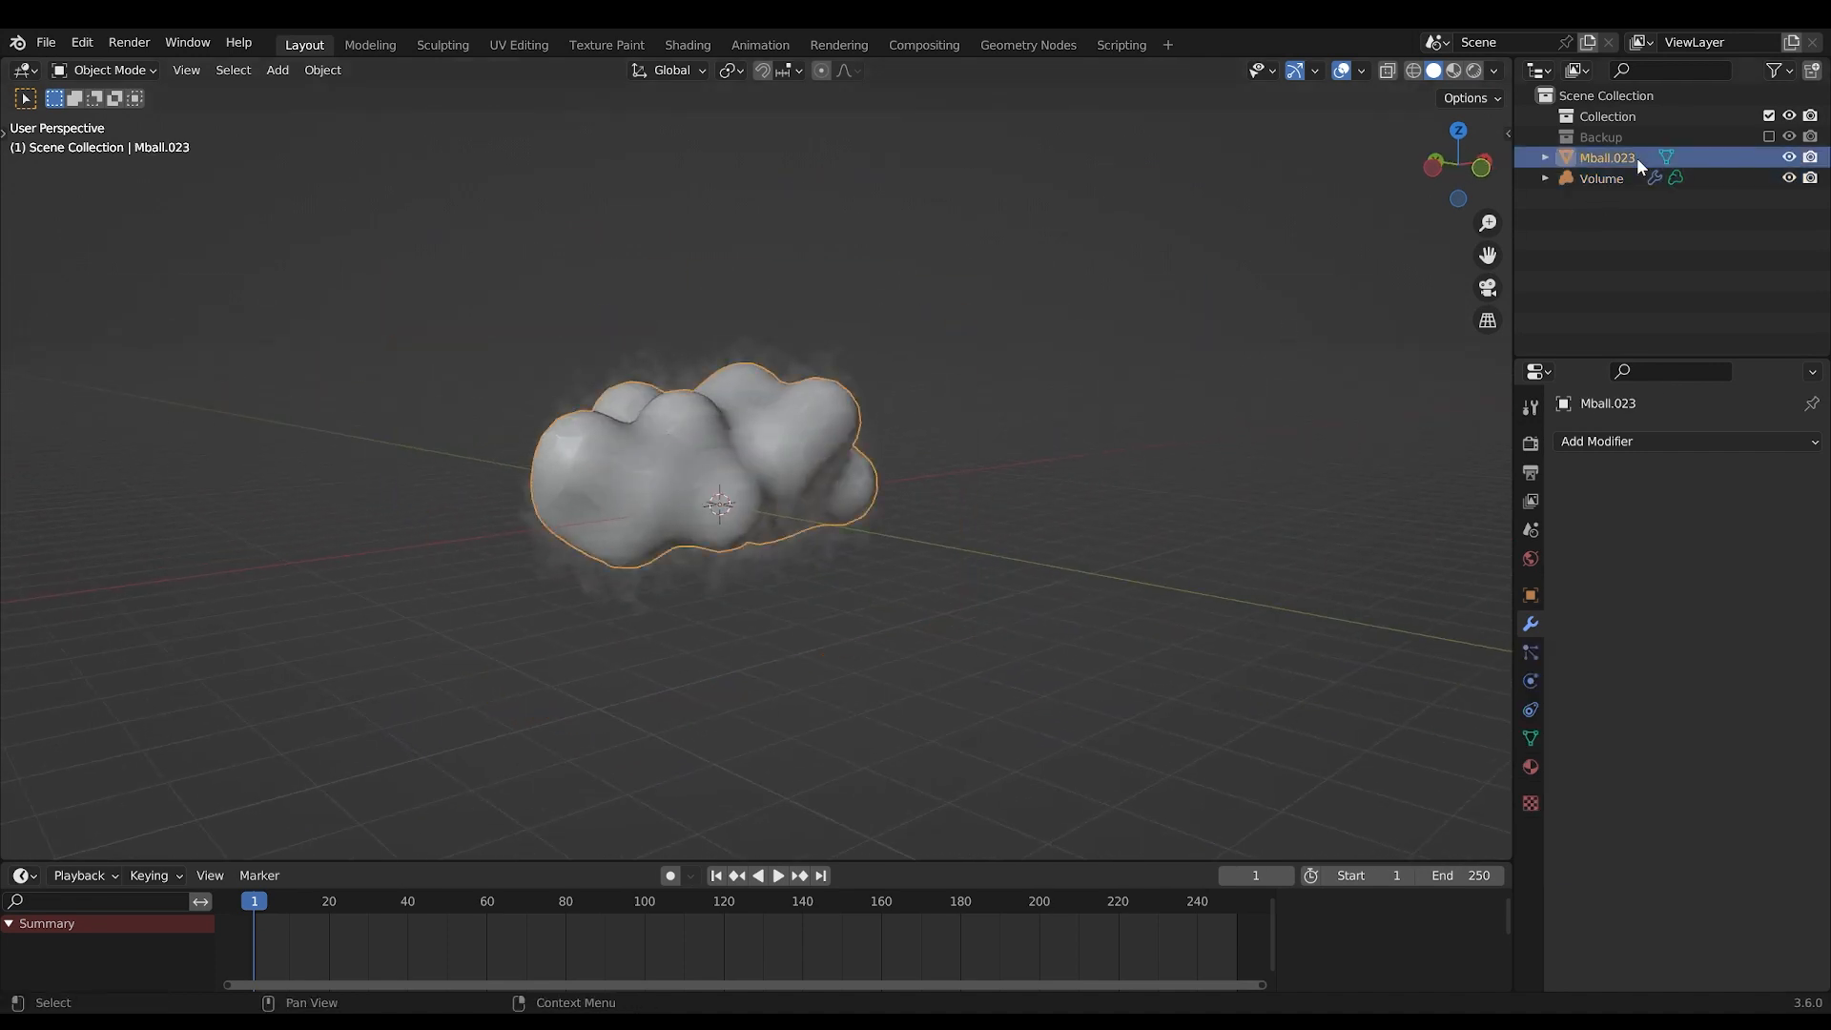
key("Tab")
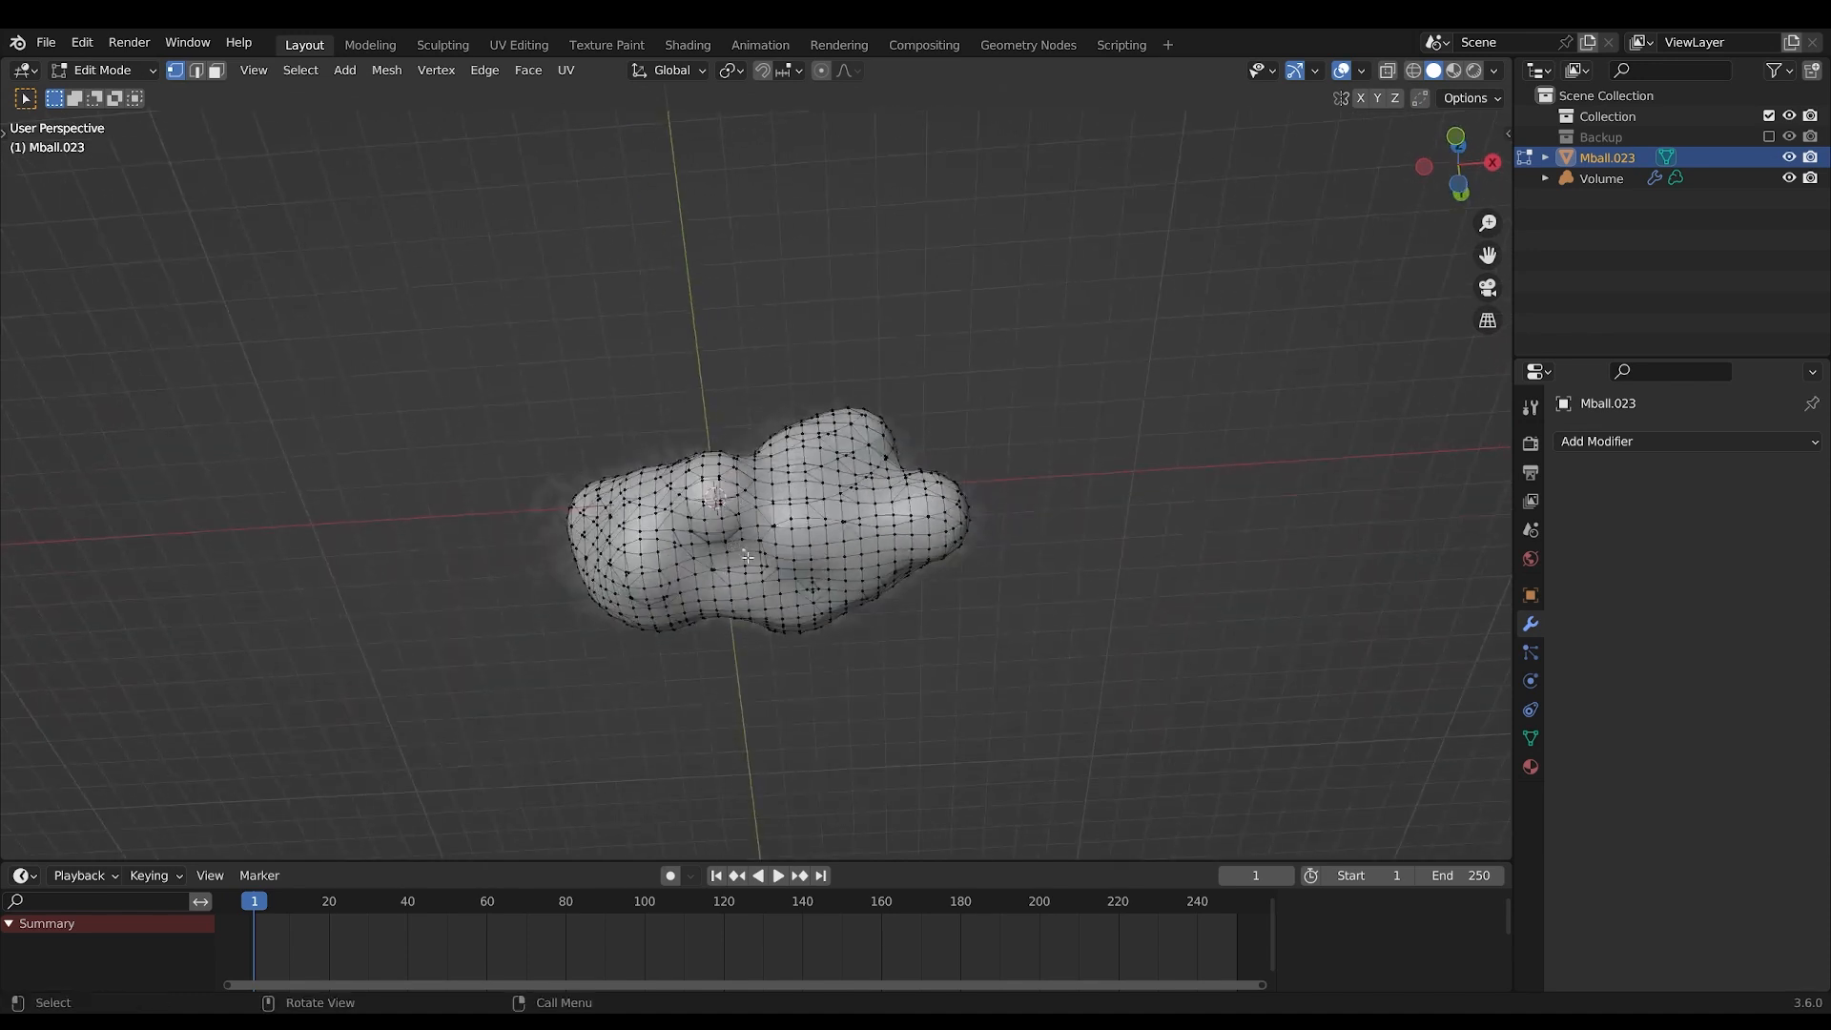
left_click(441, 45)
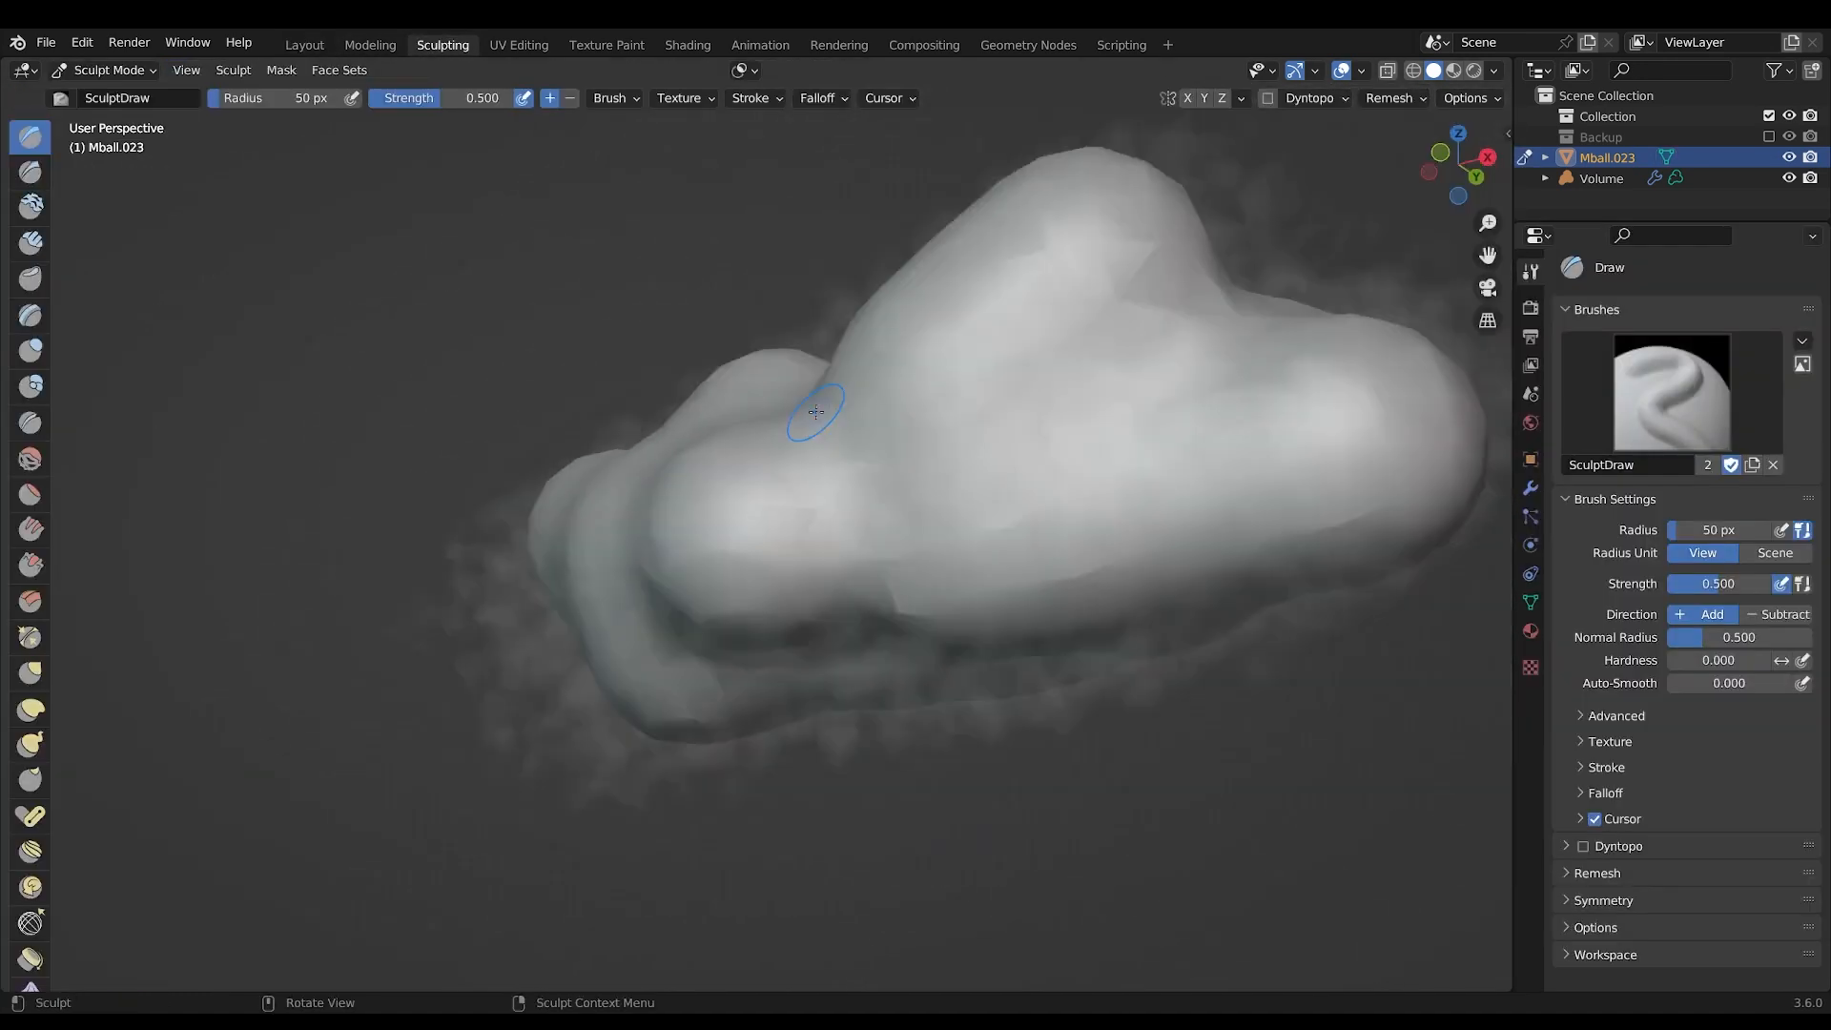
key("Tab")
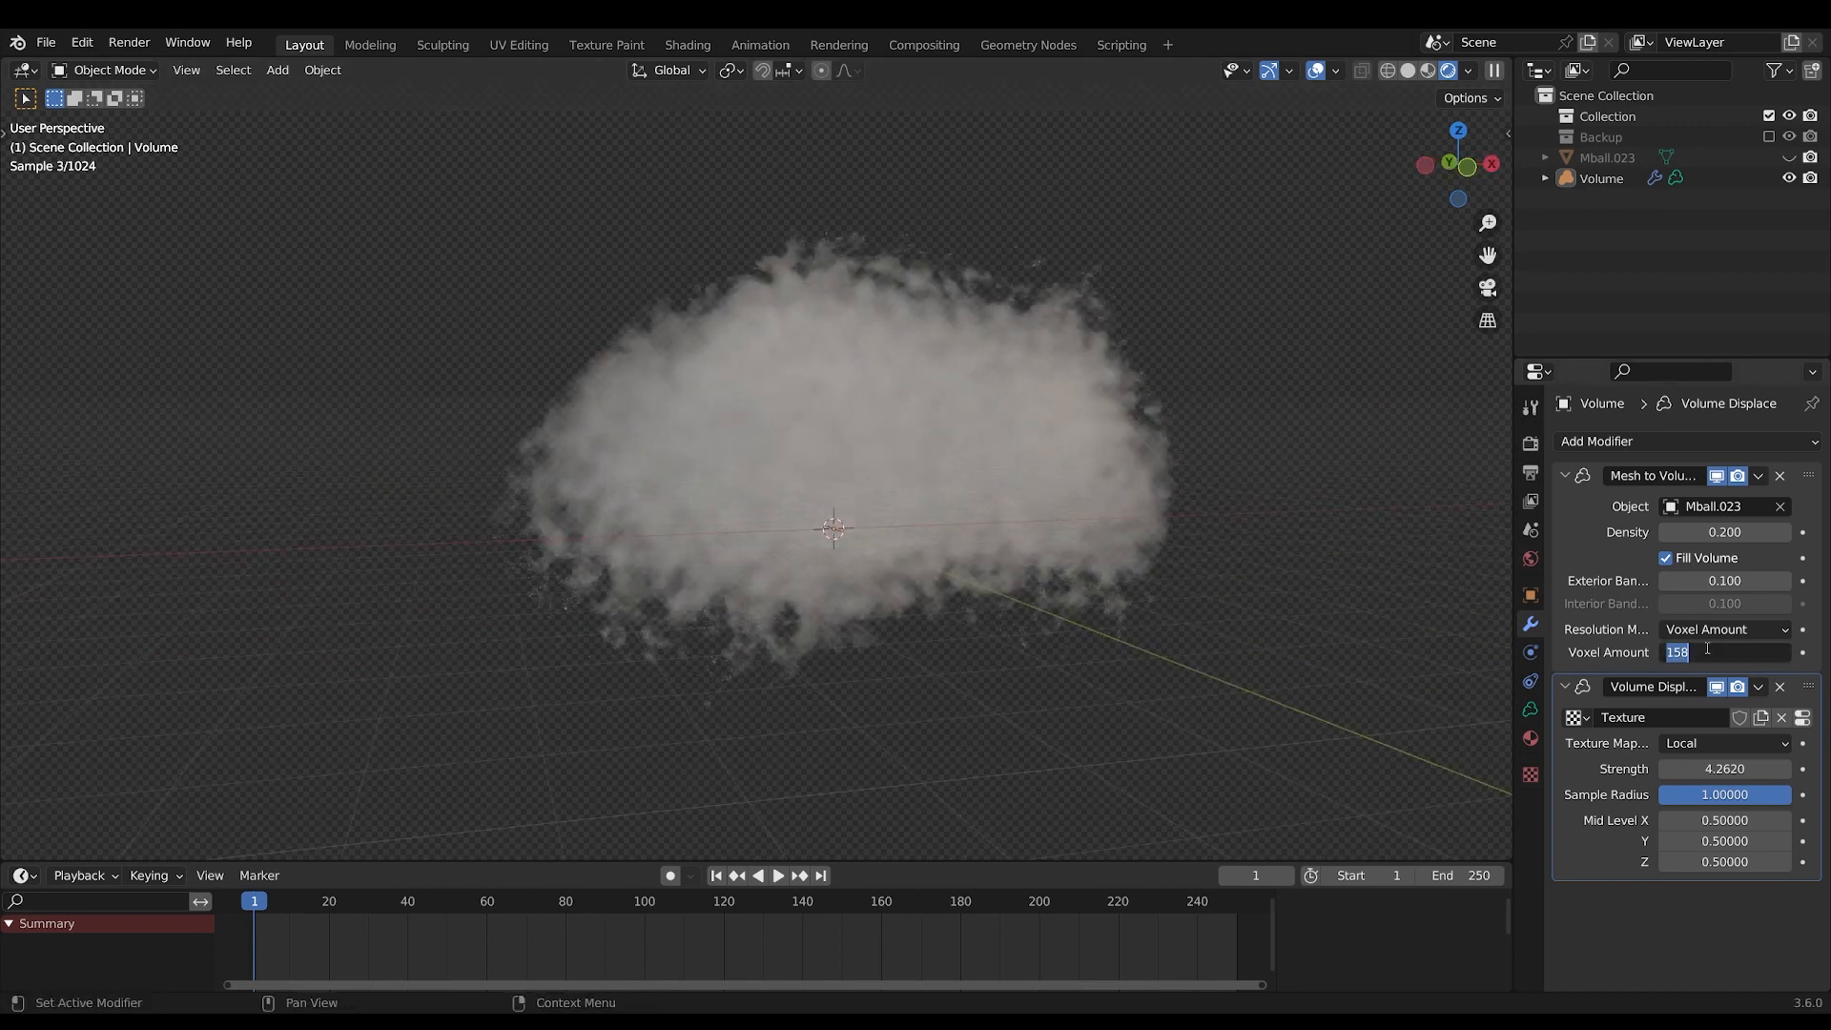
Set the Mesh to Volume Voxel Amount to 500
type("10")
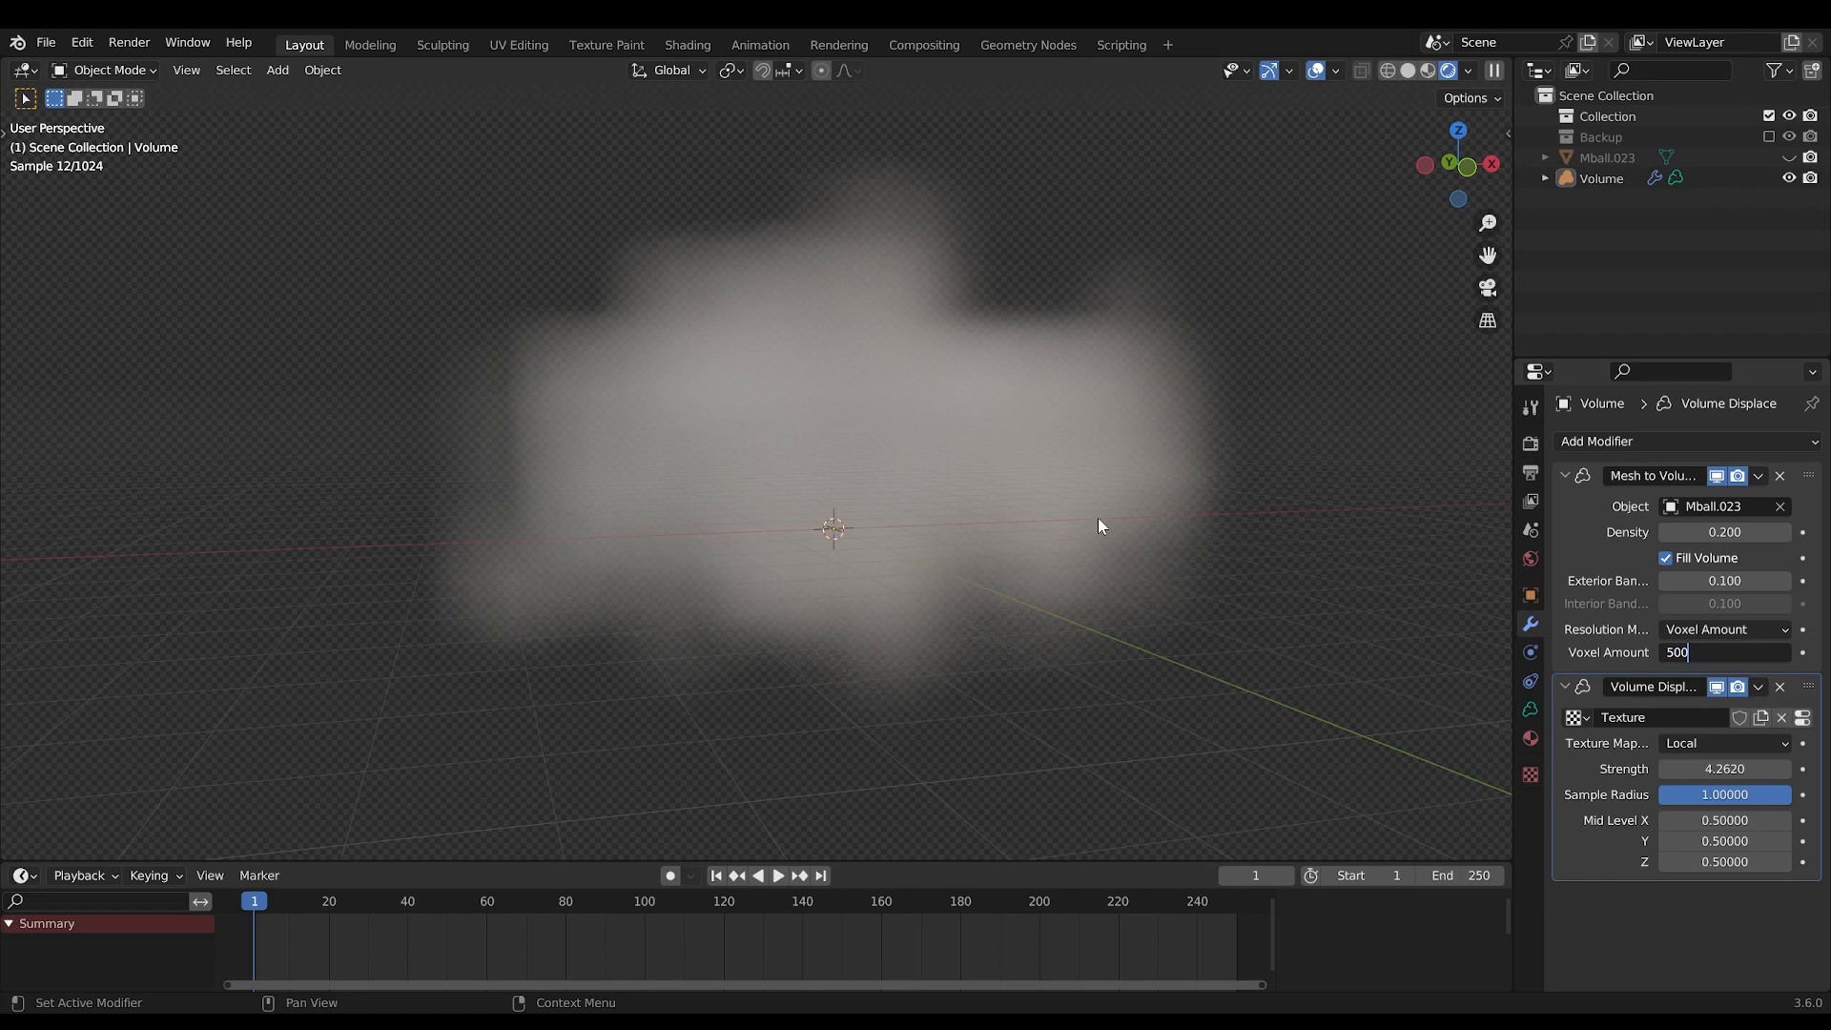
mouse_move(1112, 519)
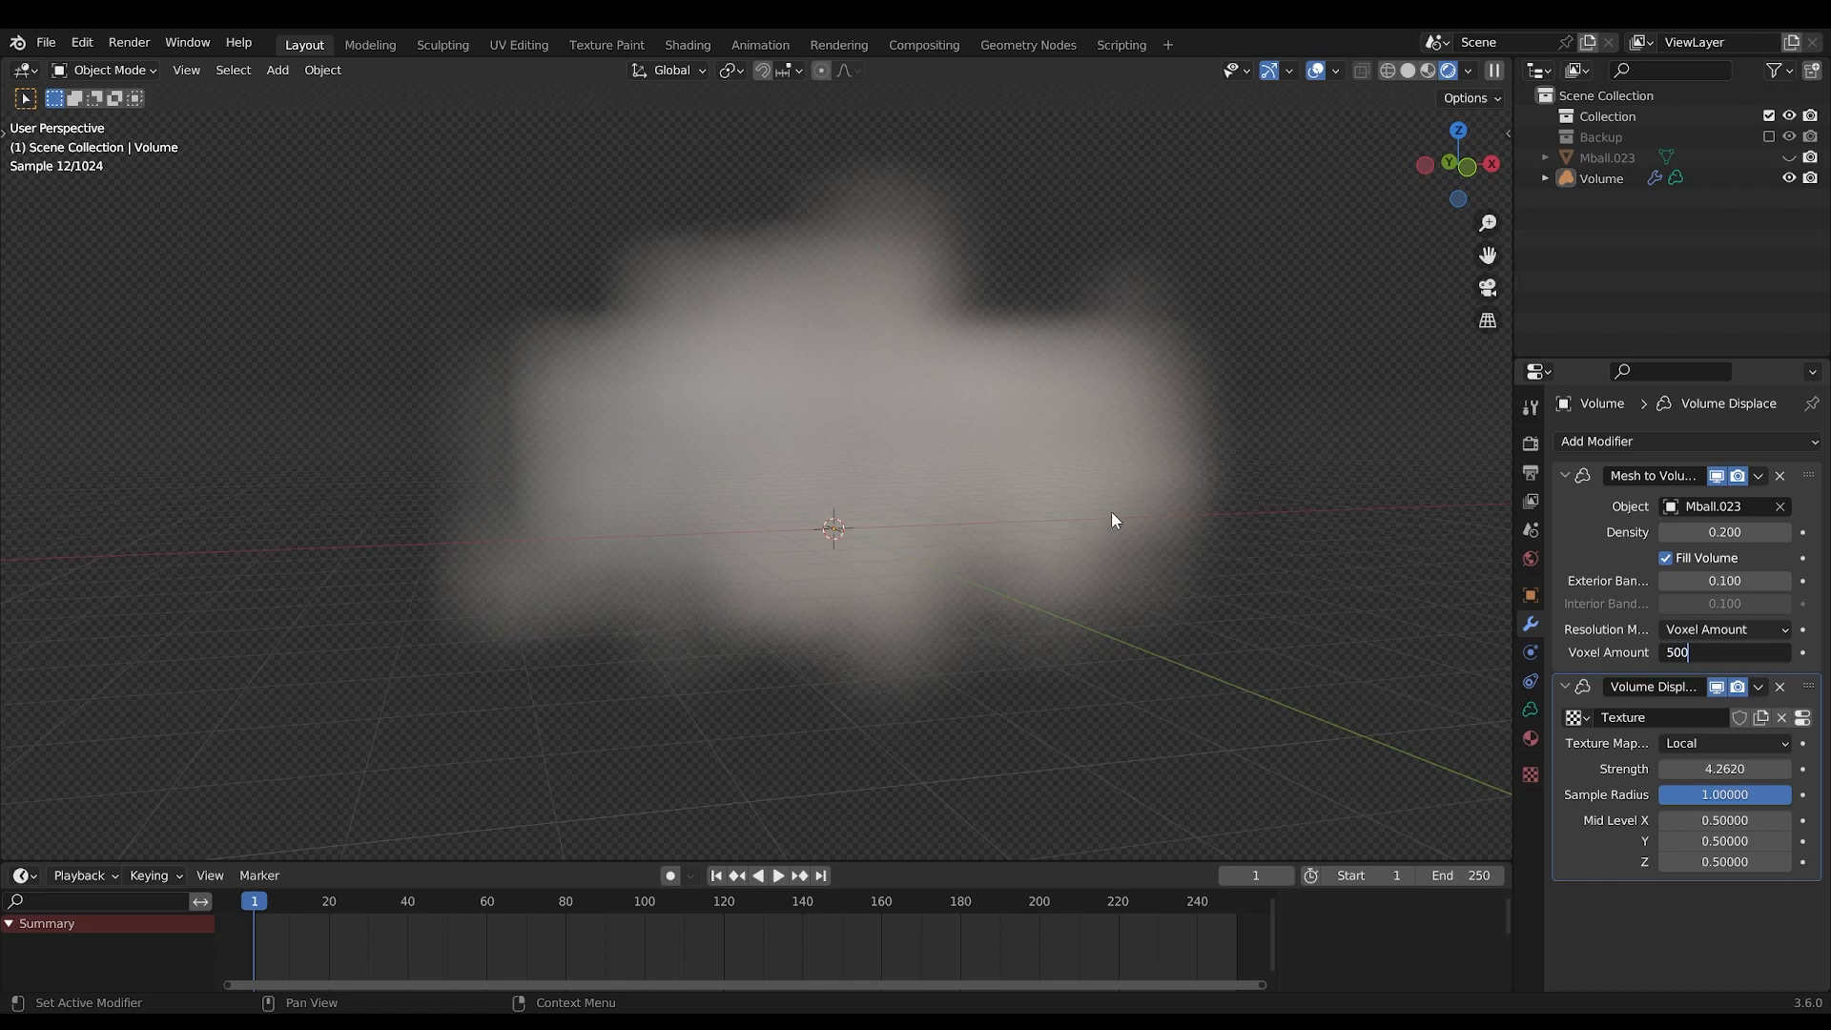
key("Return")
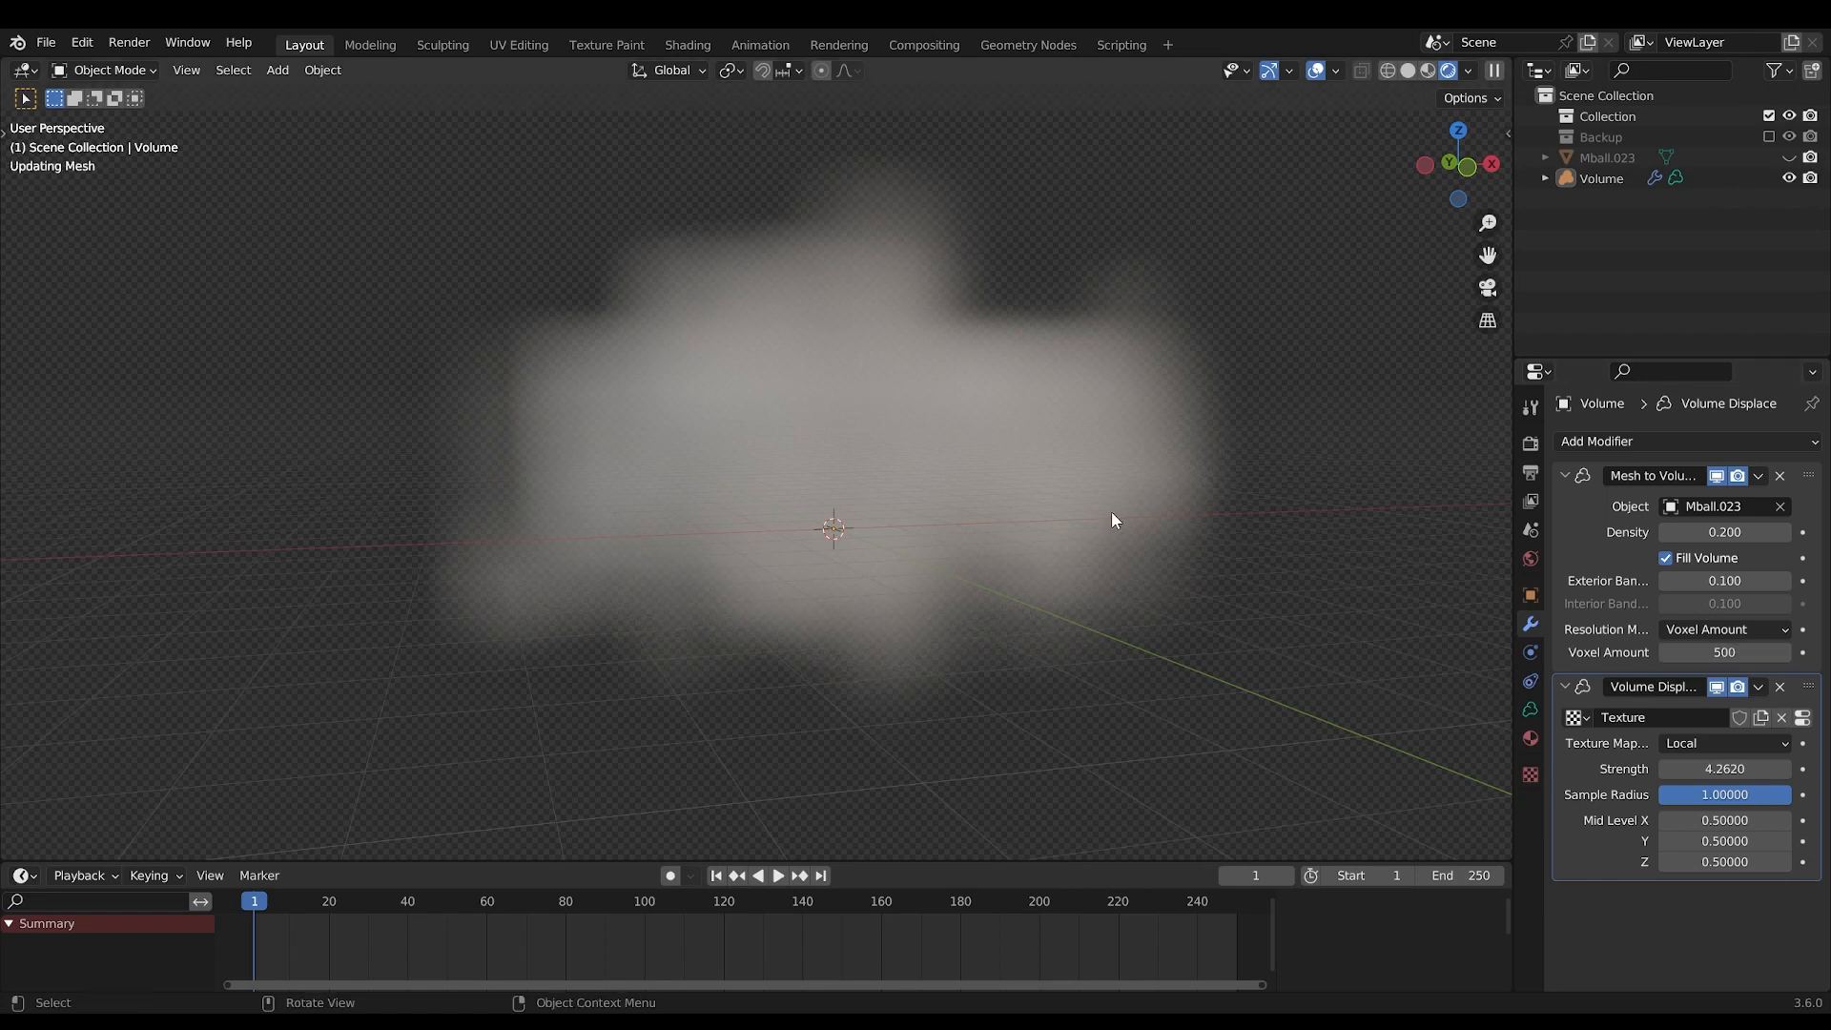